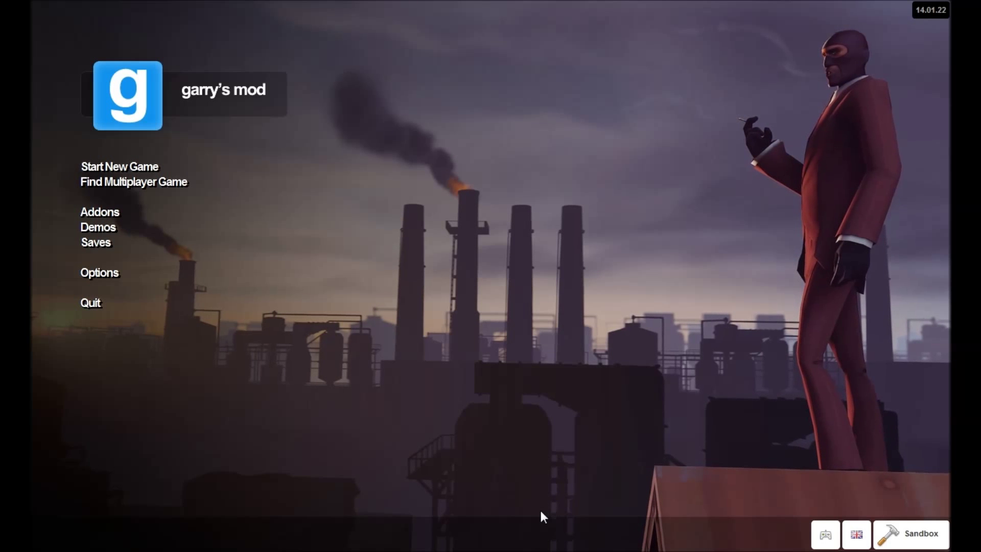
{"action": "mouse_move", "coordinate": [119, 167]}
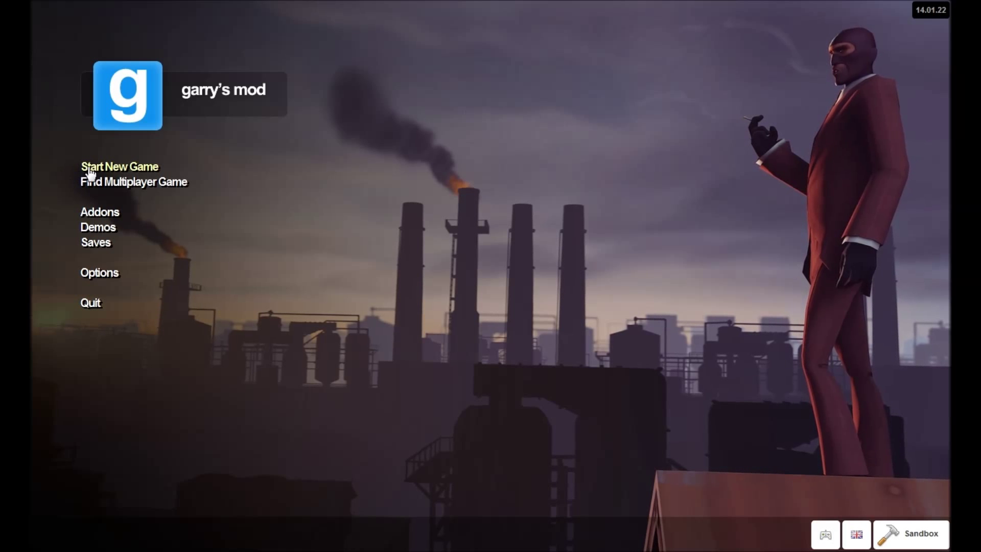
Launch a new single-player Sandbox game on the gm_construct map
{"action": "left_click", "coordinate": [118, 165]}
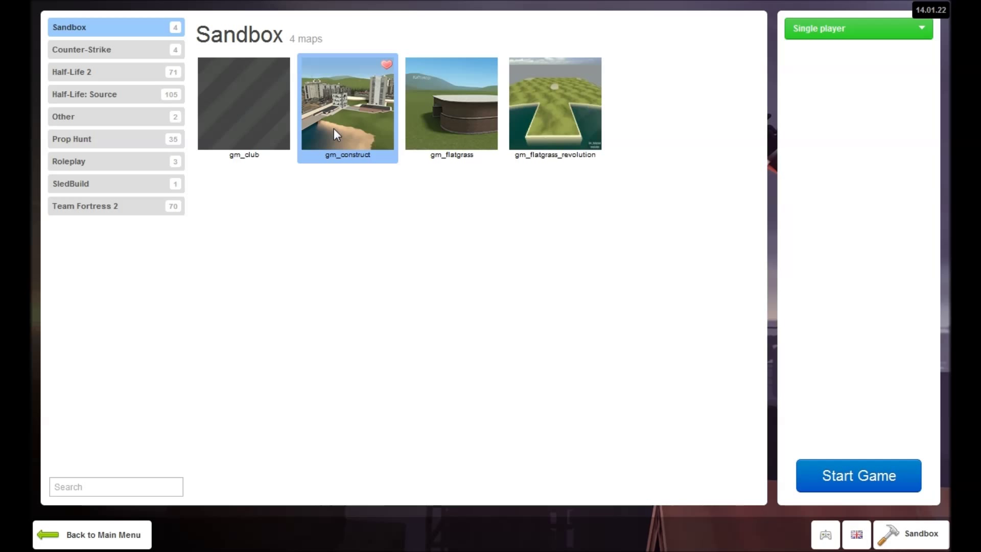
{"action": "left_click", "coordinate": [91, 534]}
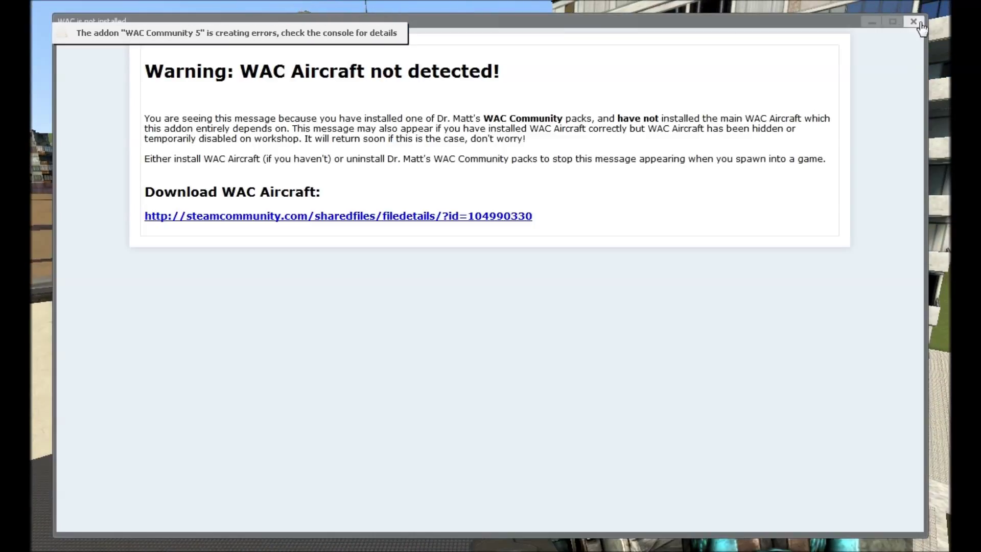
Dismiss the WAC warning and spawn a large flat Builder plate as the car body
{"action": "left_click", "coordinate": [913, 21]}
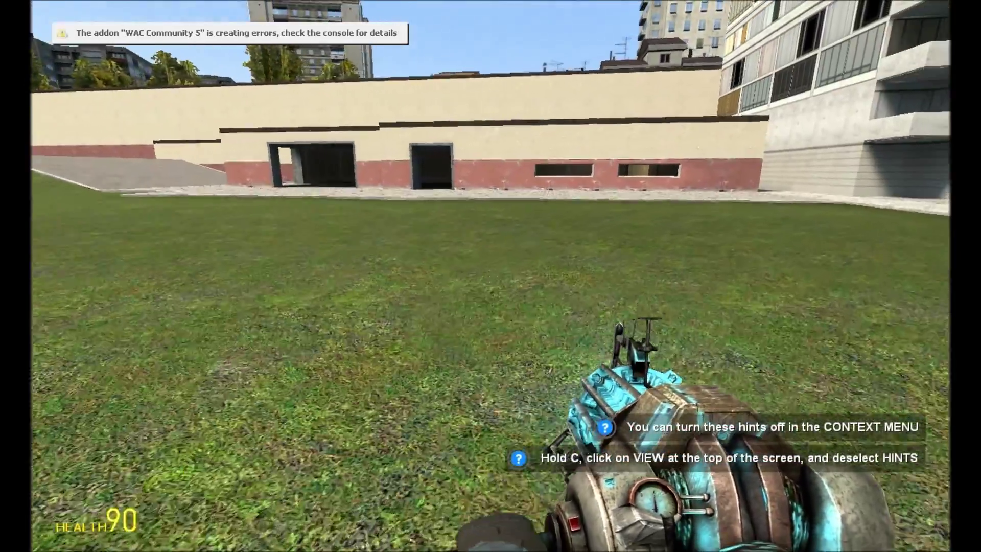
{"action": "key", "text": "q"}
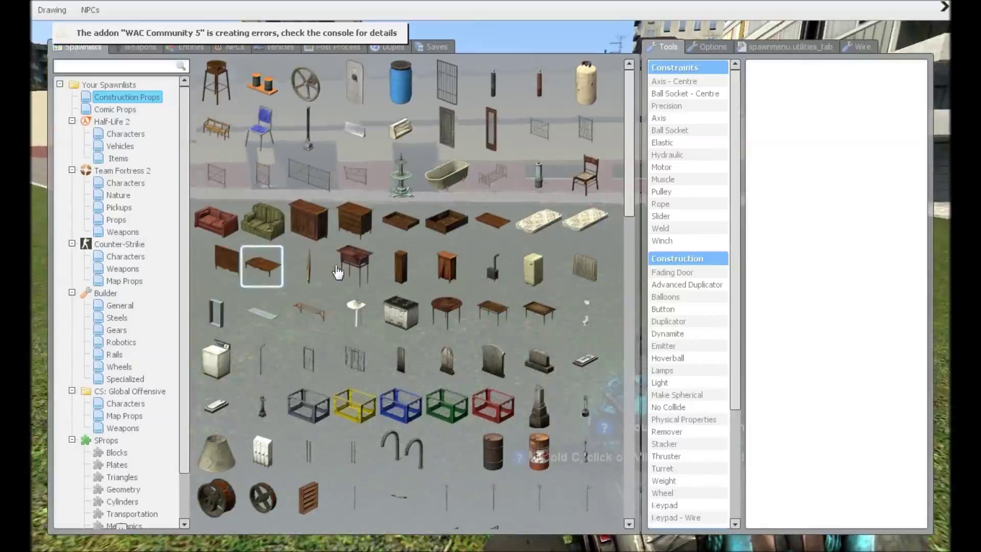
{"action": "left_click", "coordinate": [119, 306]}
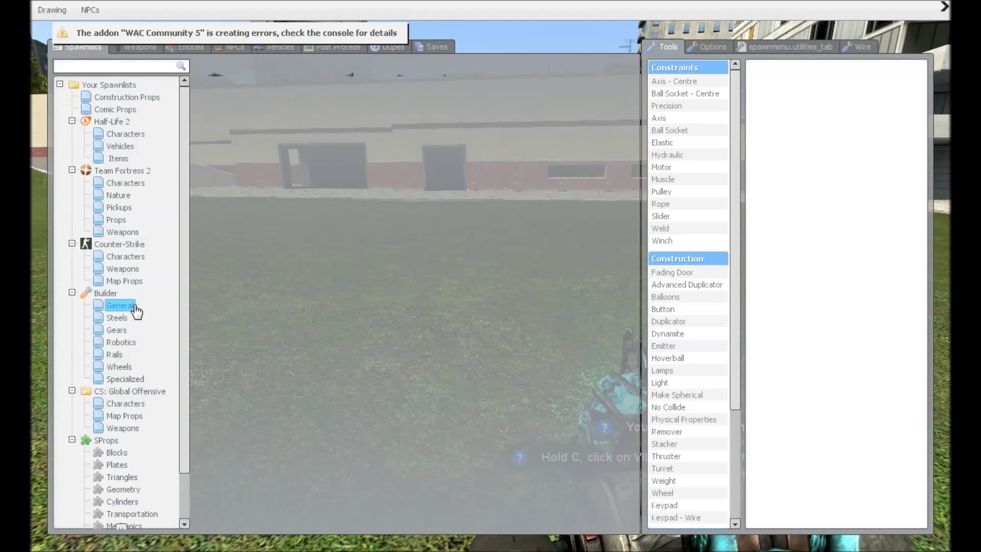
{"action": "left_click", "coordinate": [120, 305]}
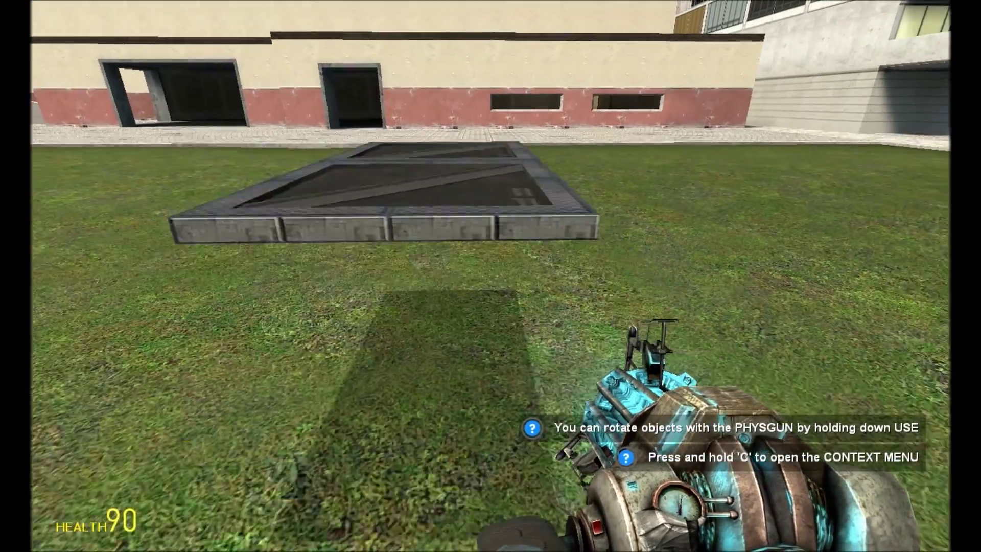
Spawn knobby tractor tyres from Builder > Wheels for the car's wheels
{"action": "key", "text": "q"}
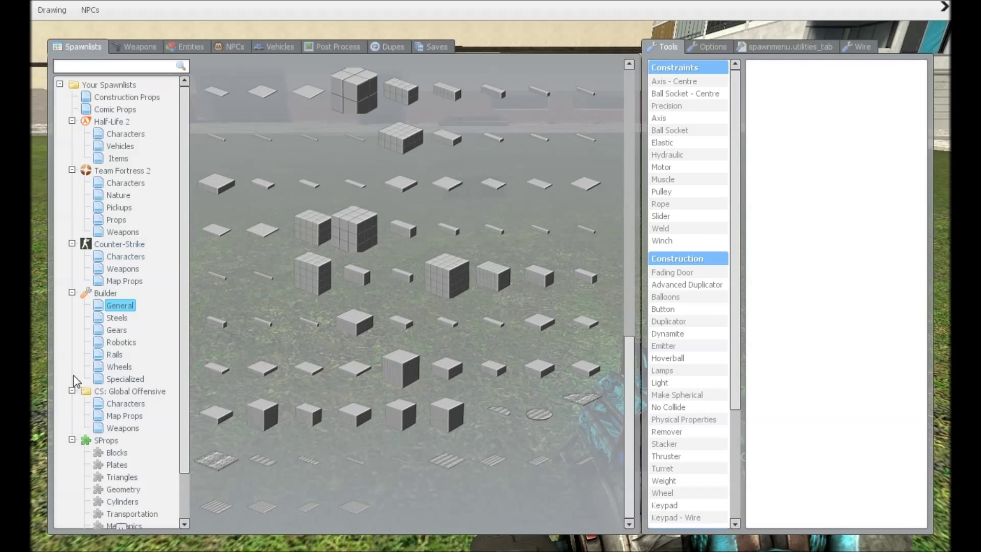
{"action": "left_click", "coordinate": [118, 365]}
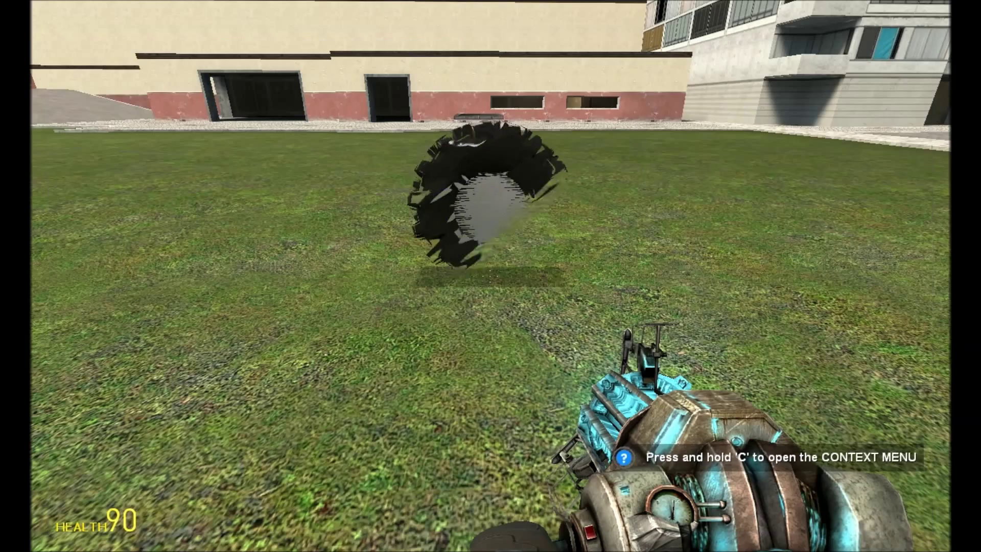
{"action": "key", "text": "q"}
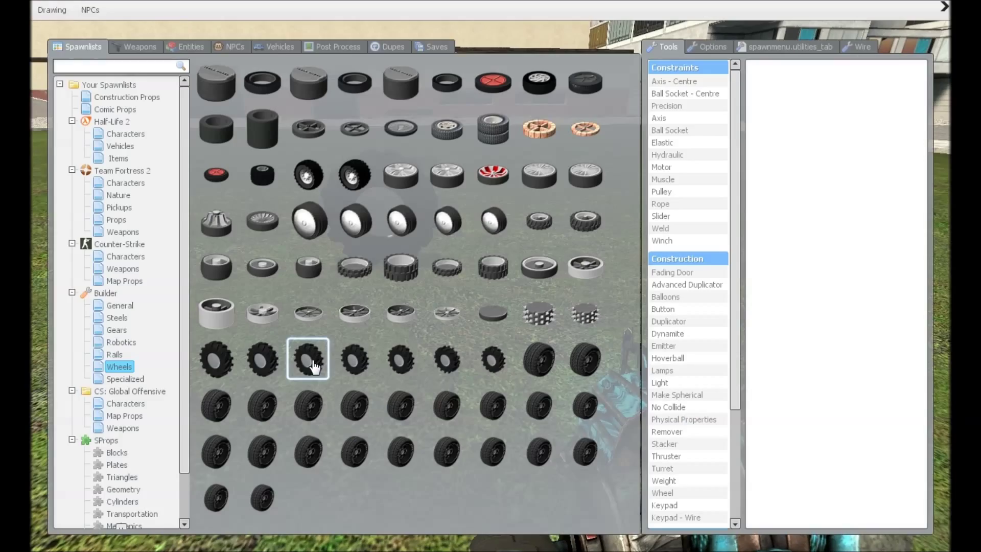
{"action": "left_click", "coordinate": [306, 359]}
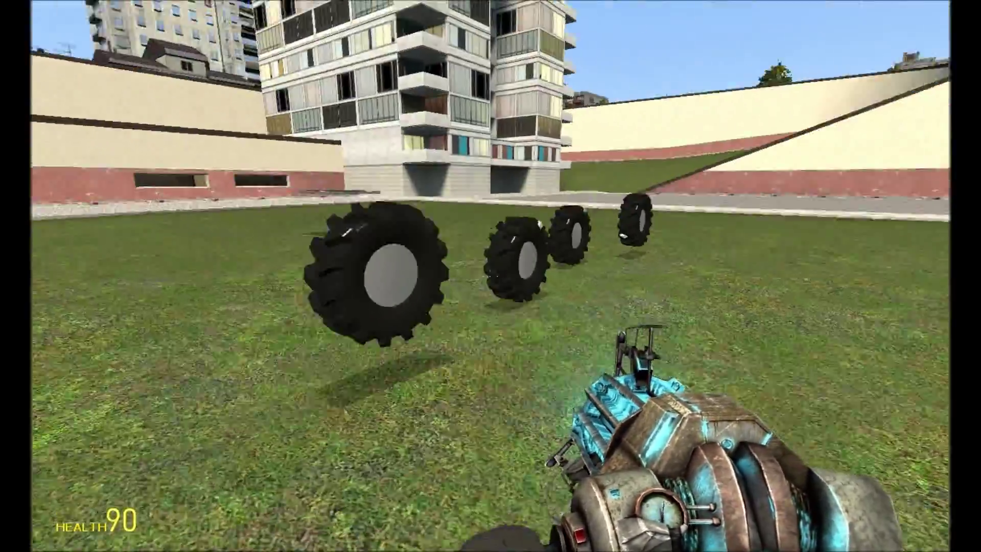
{"action": "key", "text": "q"}
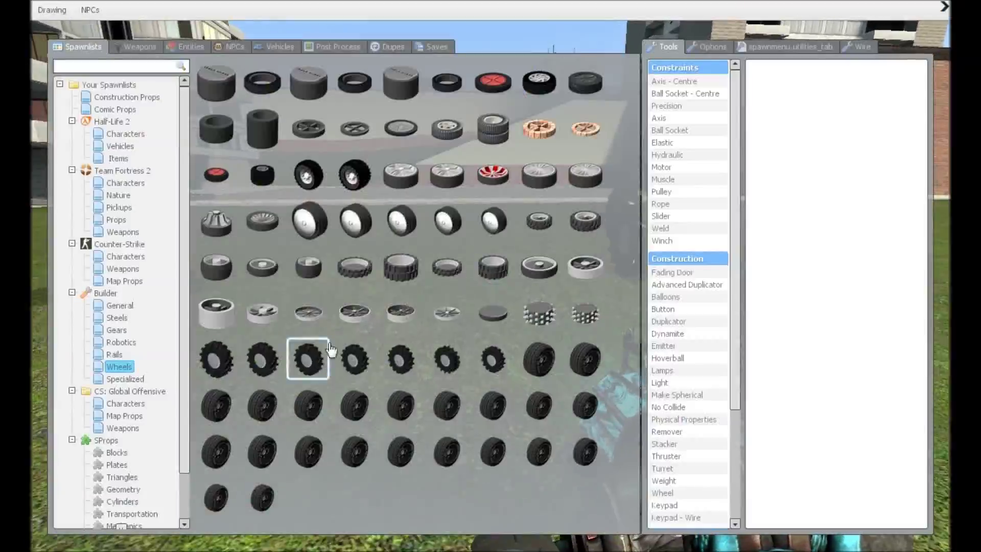
Choose the Precision tool in Weld mode, use it on a tyre, and grab the tyre with the physgun
{"action": "scroll", "scroll_direction": "down", "scroll_amount": 3}
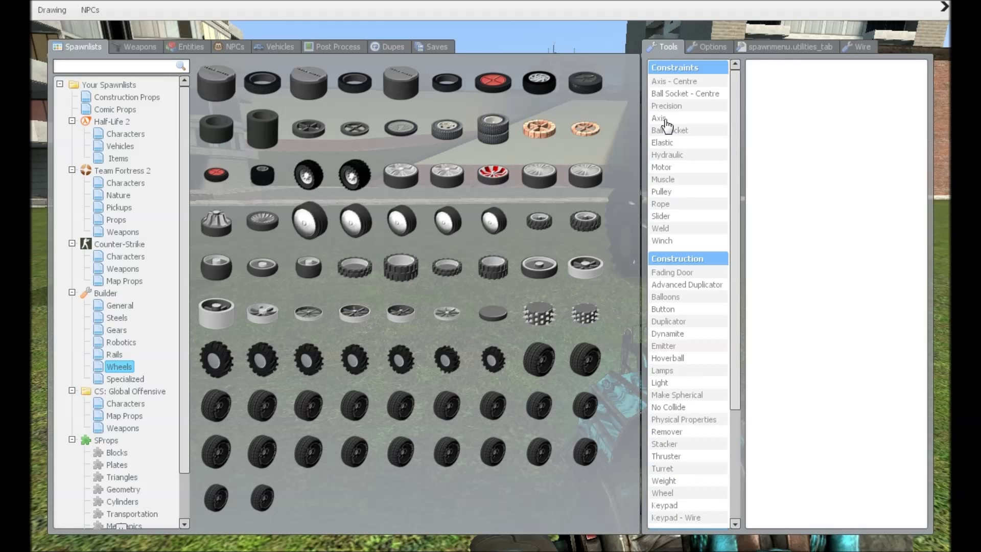
{"action": "left_click", "coordinate": [665, 105]}
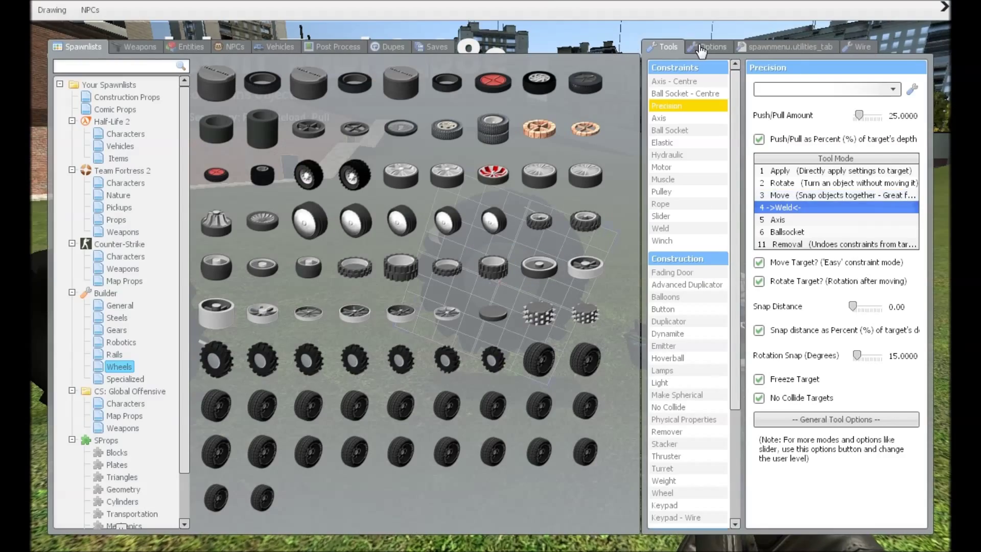
{"action": "left_click", "coordinate": [712, 46]}
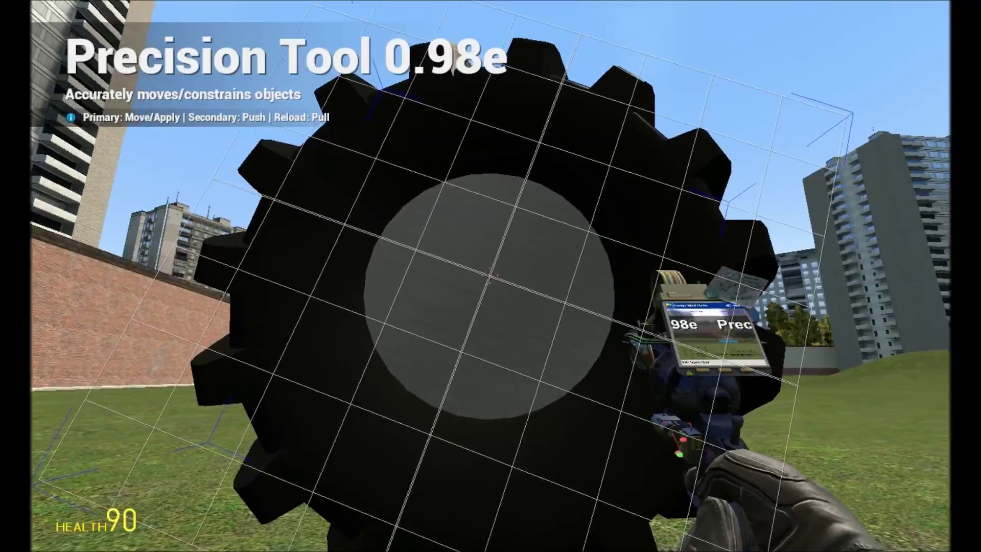
{"action": "left_click", "coordinate": [491, 276]}
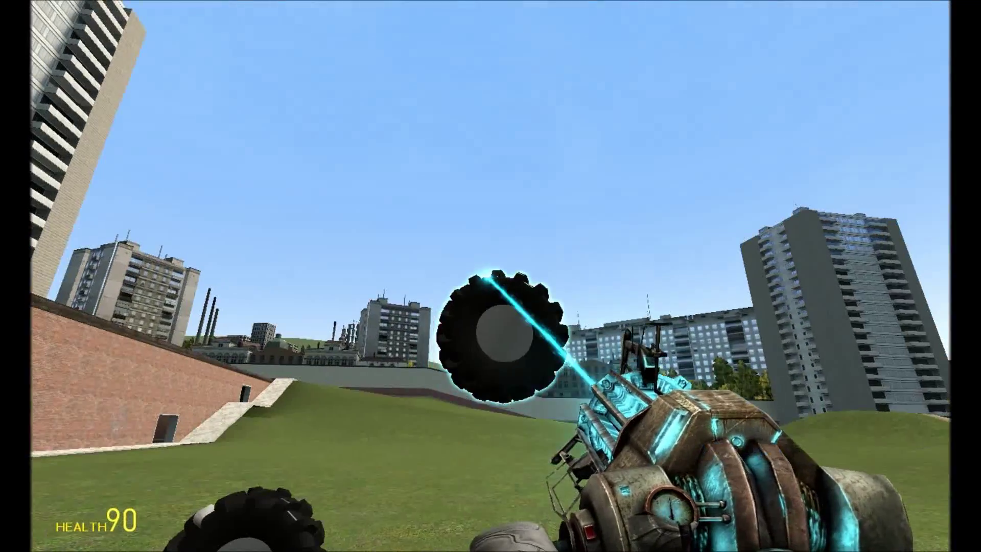
{"action": "key", "text": "q"}
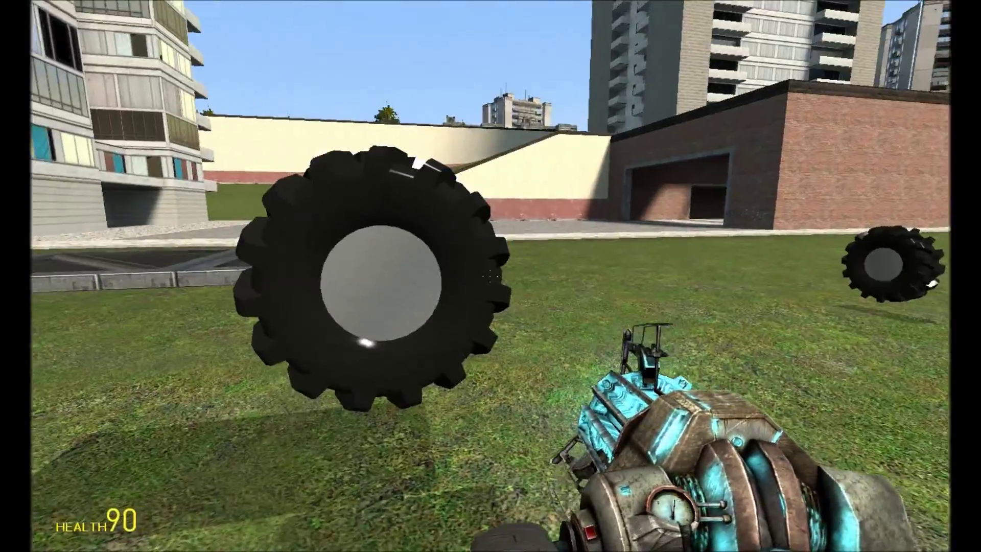
{"action": "mouse_move", "coordinate": [491, 276]}
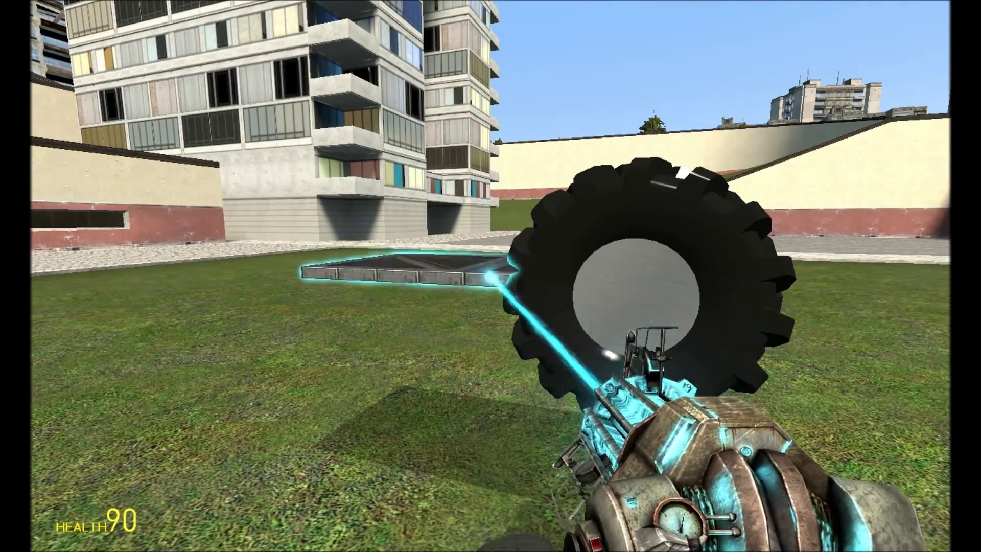
Attach the tyres to the plate with Axis constraints through their hubs
{"action": "left_click", "coordinate": [491, 276]}
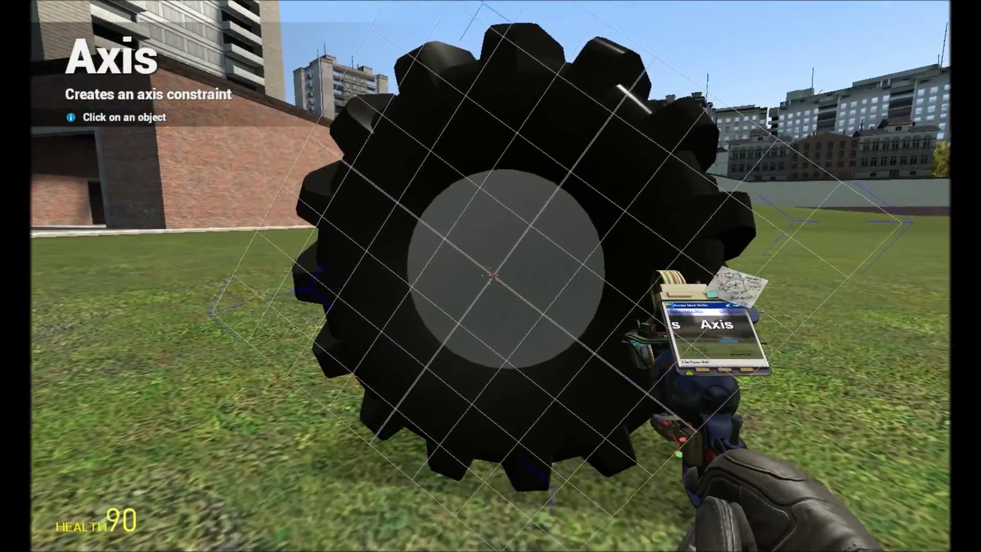
{"action": "left_click", "coordinate": [490, 276]}
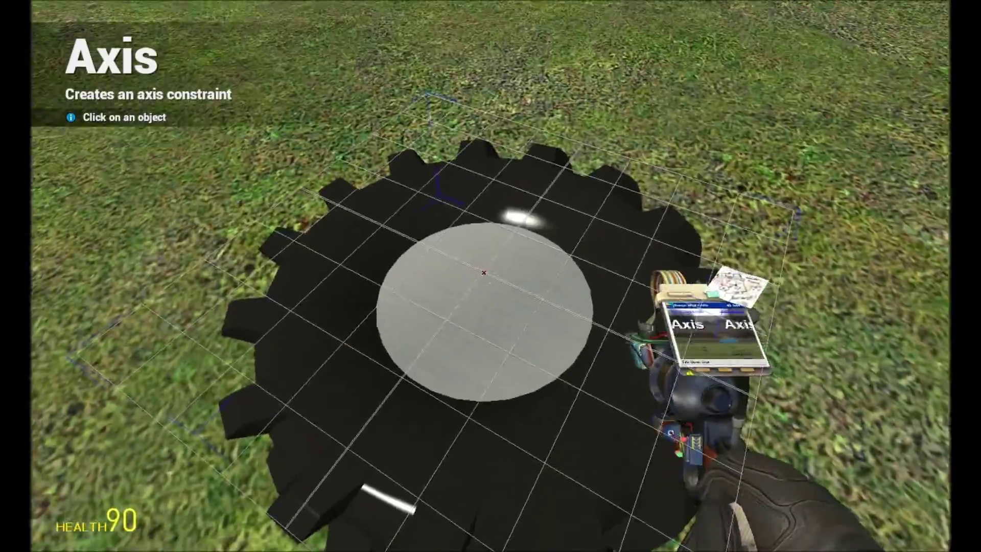
{"action": "left_click", "coordinate": [487, 274]}
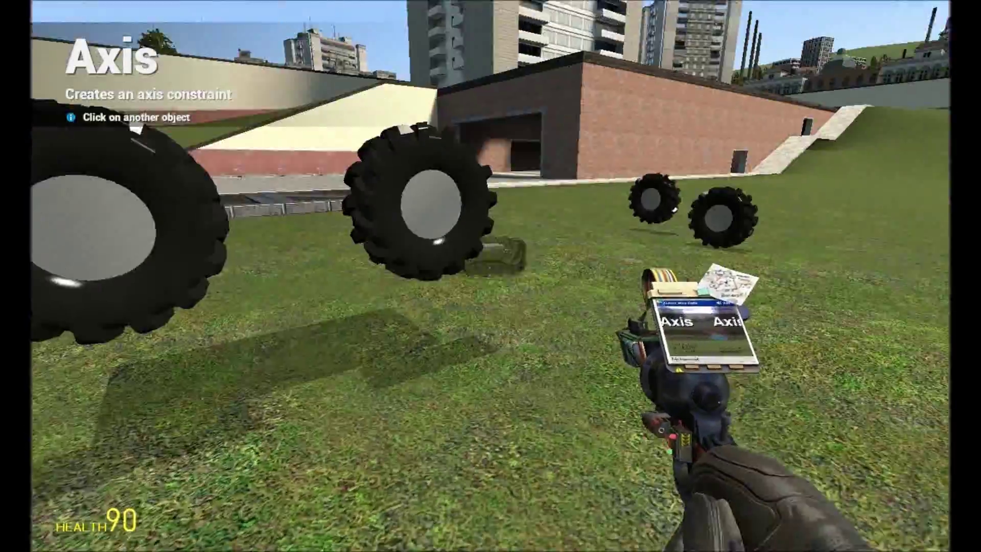
{"action": "key", "text": "z"}
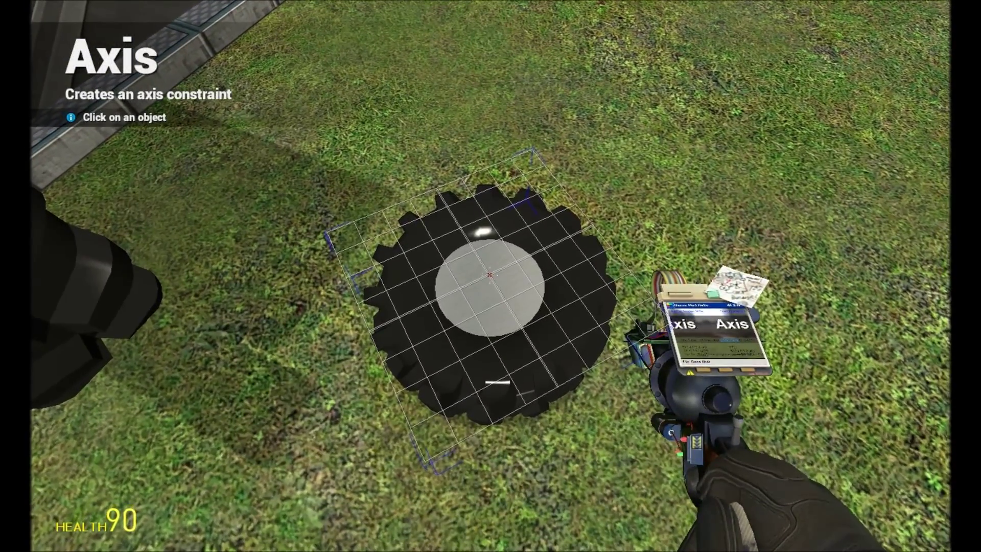
{"action": "left_click", "coordinate": [488, 275]}
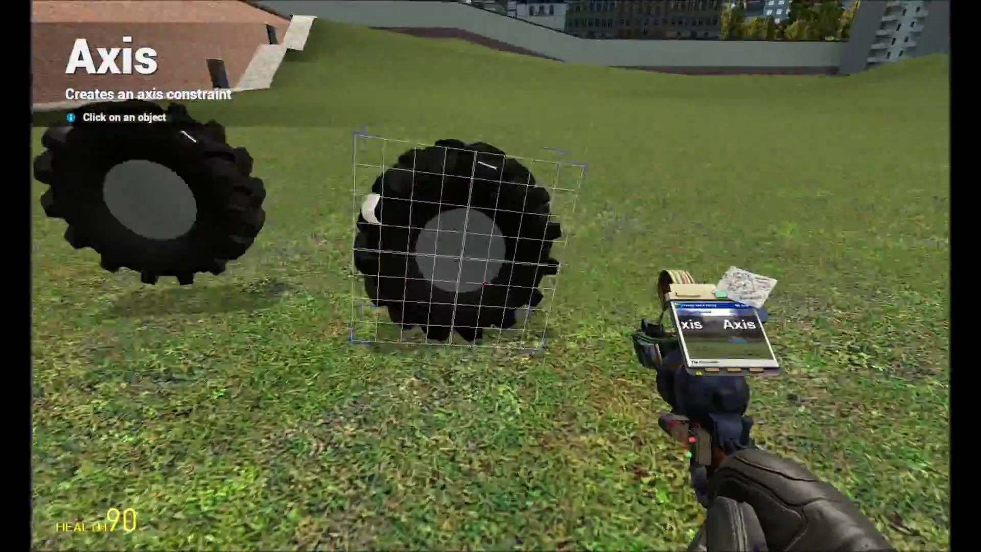
{"action": "left_click", "coordinate": [439, 251]}
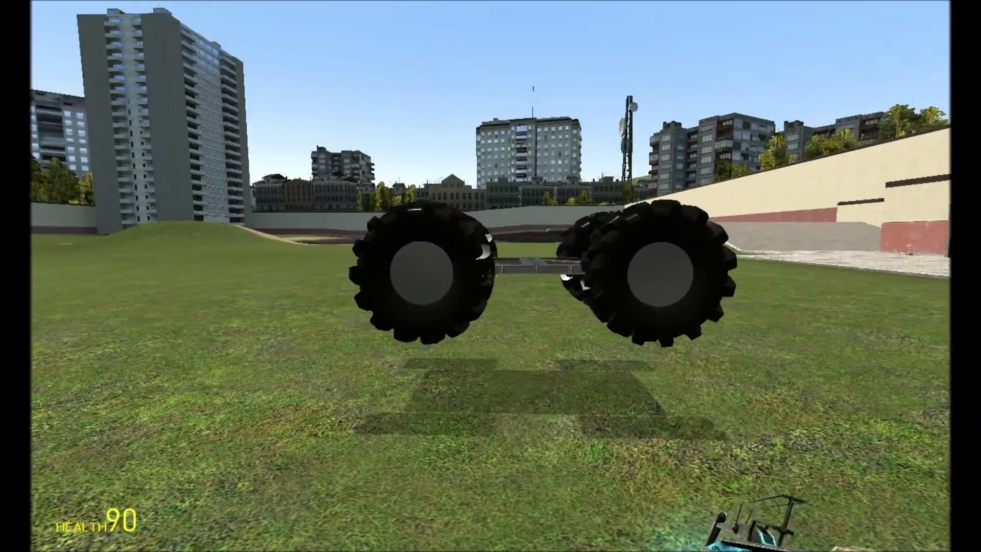
Browse the Entities and Vehicles catalogues to spawn an Airboat Seat for the driver
{"action": "left_click", "coordinate": [490, 276]}
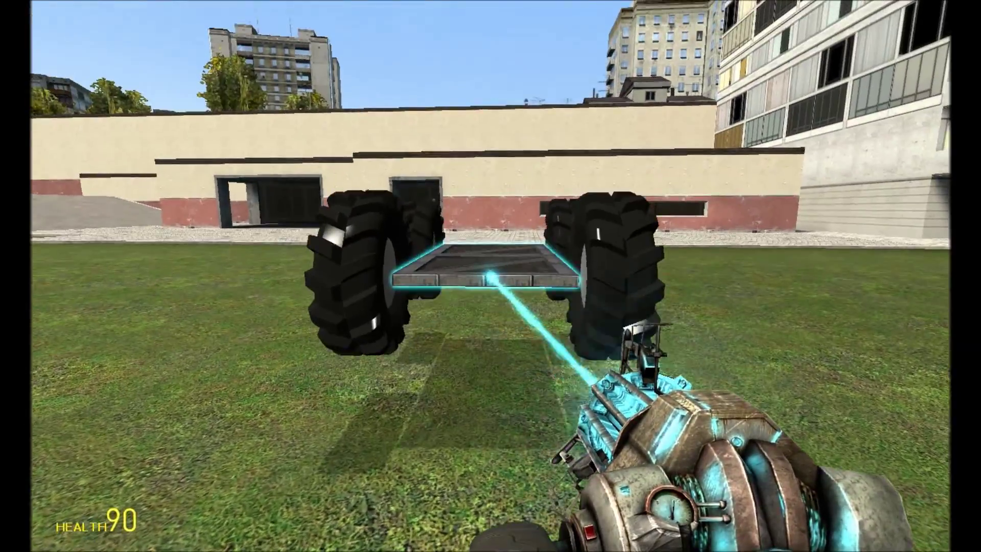
{"action": "key", "text": "q"}
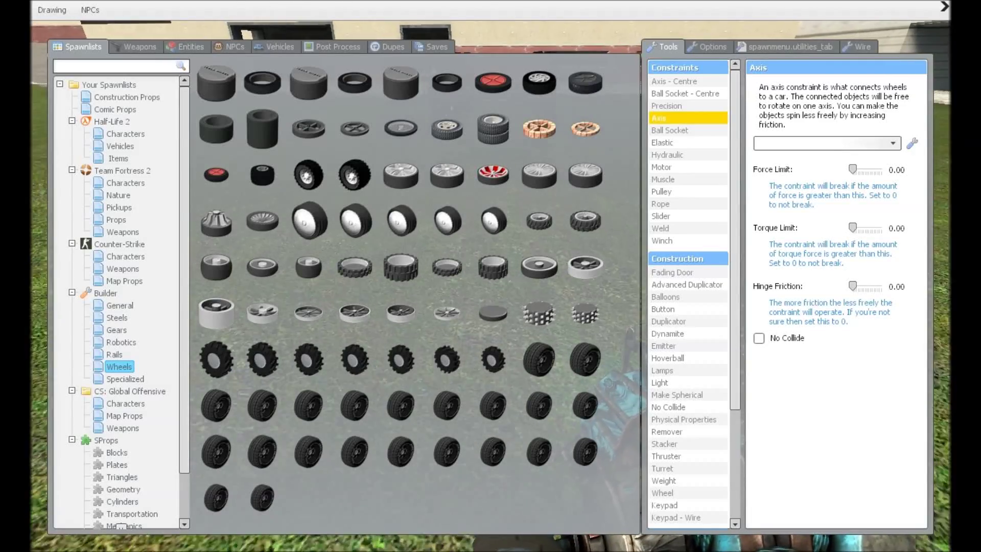
{"action": "left_click", "coordinate": [186, 46]}
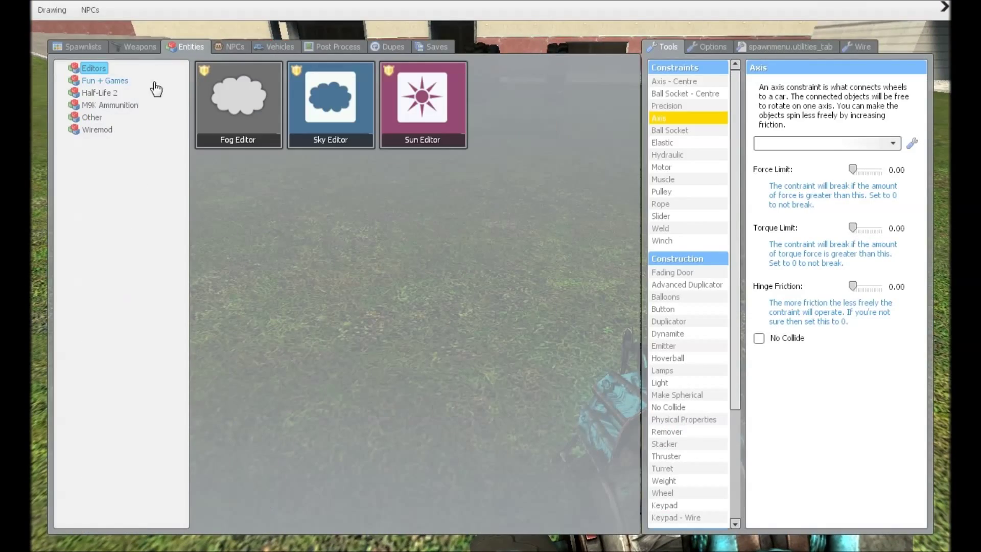
{"action": "left_click", "coordinate": [280, 46]}
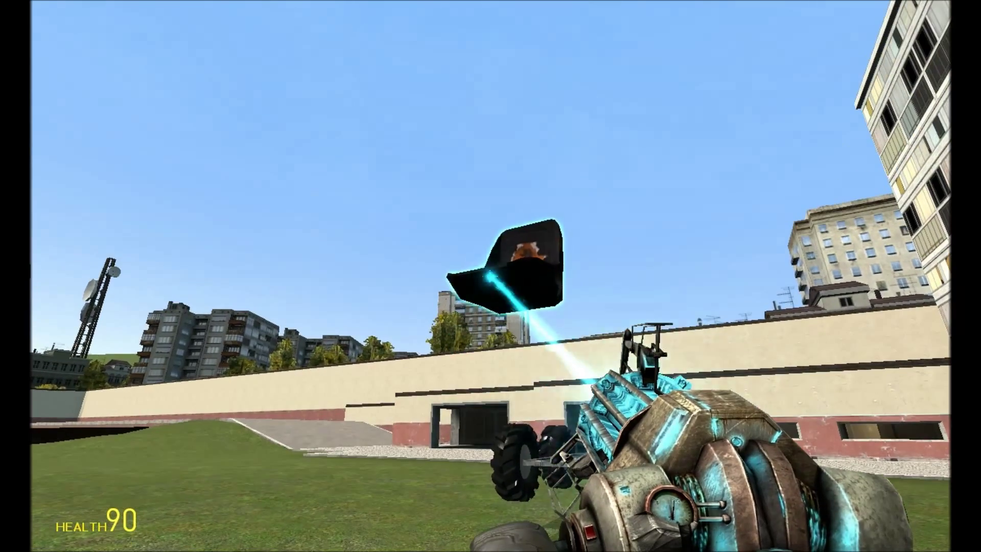
{"action": "key", "text": "q"}
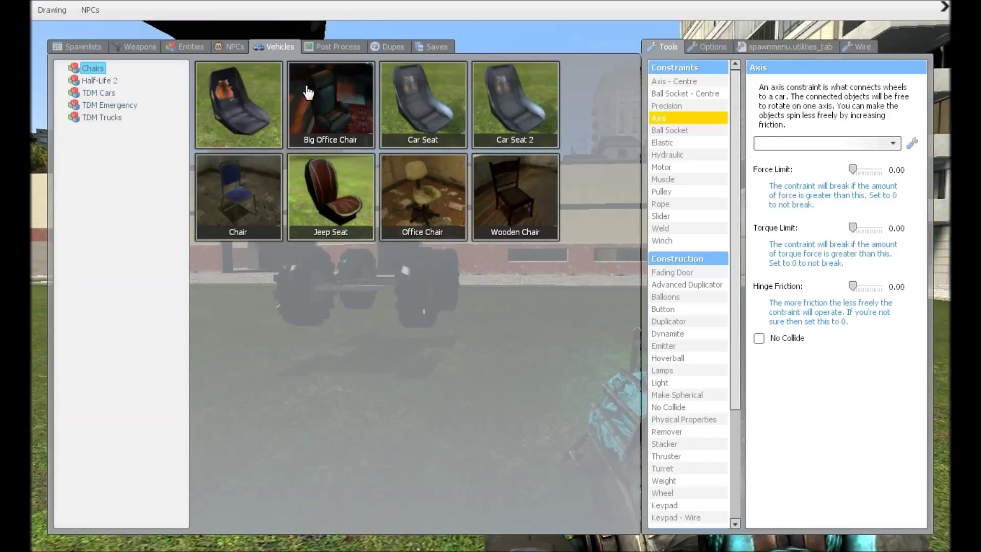
Snap and weld the driver's seat onto the chassis with the Precision tool
{"action": "left_click", "coordinate": [667, 105]}
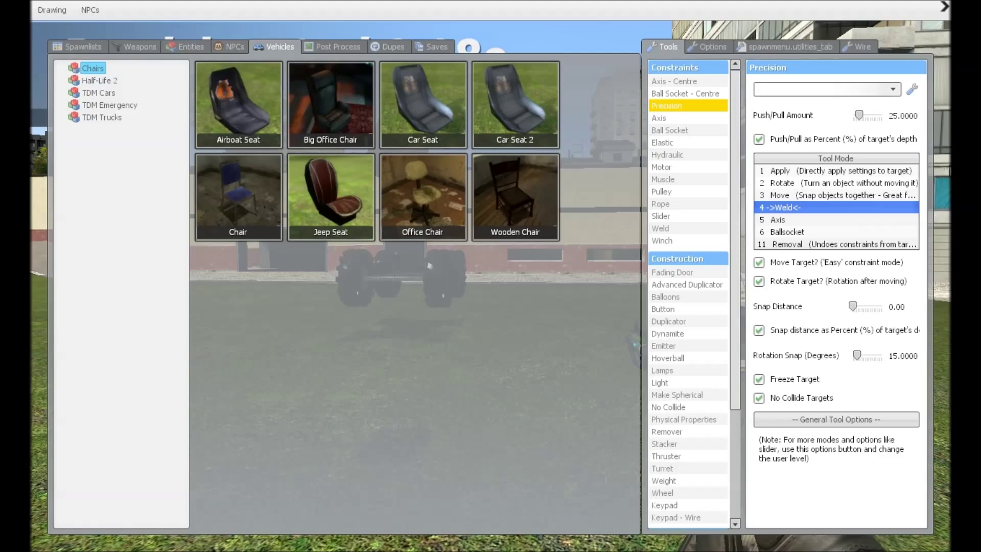
{"action": "mouse_move", "coordinate": [941, 258]}
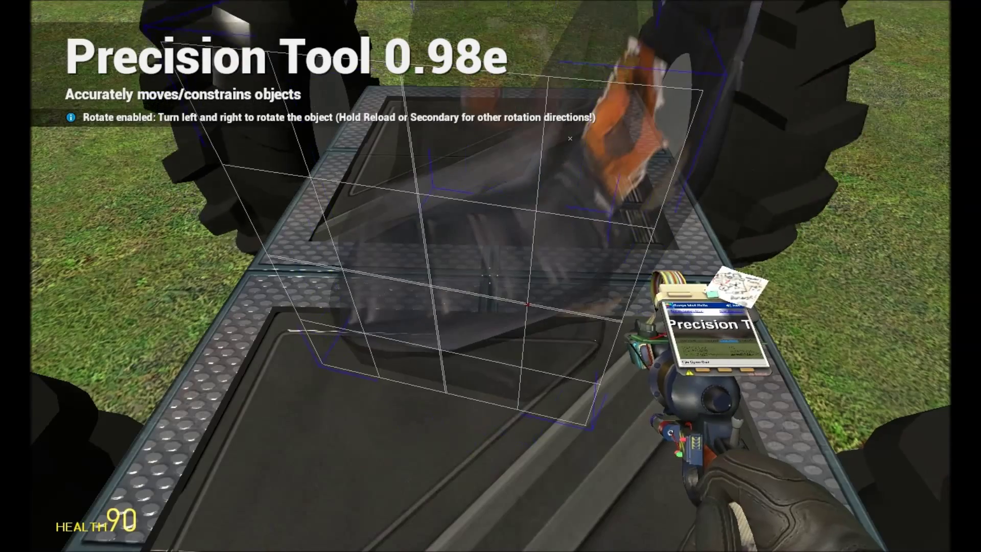
{"action": "left_click", "coordinate": [491, 276]}
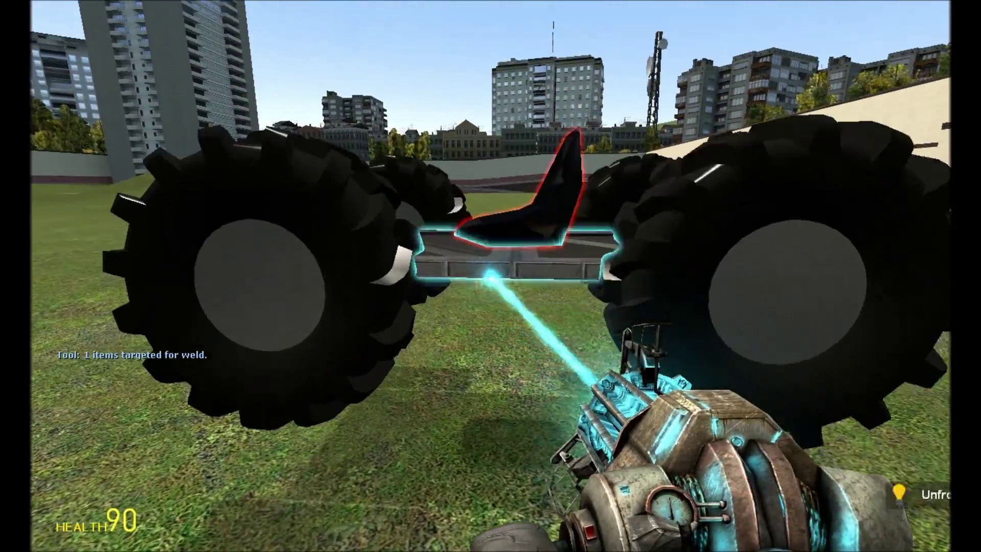
{"action": "key", "text": "q"}
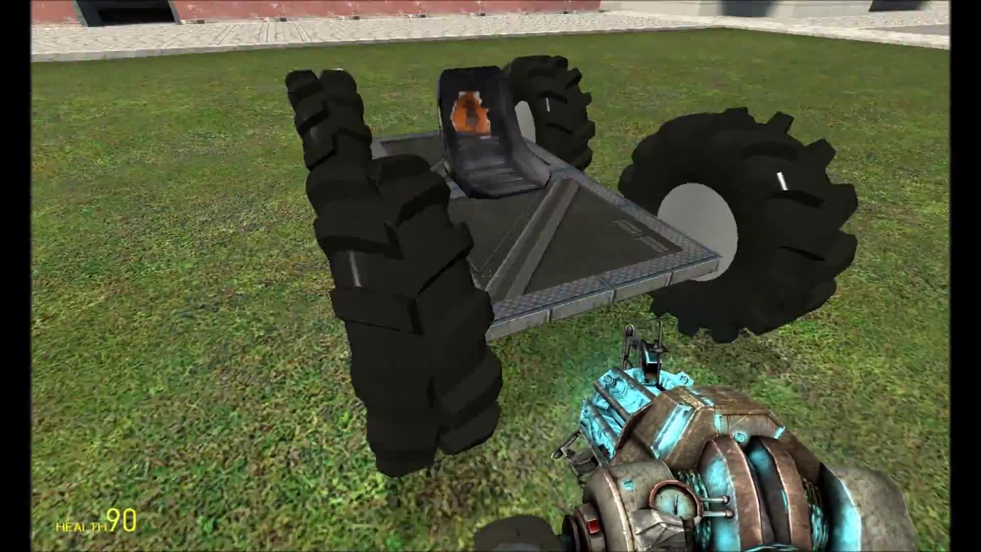
Select the Physical Properties tool with Gravity Toggle on and metal bouncy material
{"action": "key", "text": "q"}
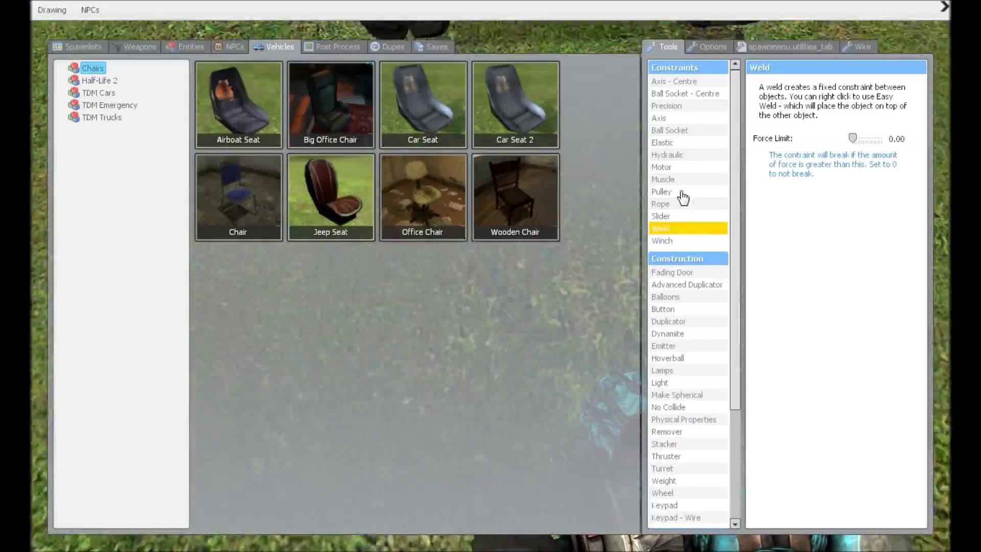
{"action": "left_click", "coordinate": [684, 419]}
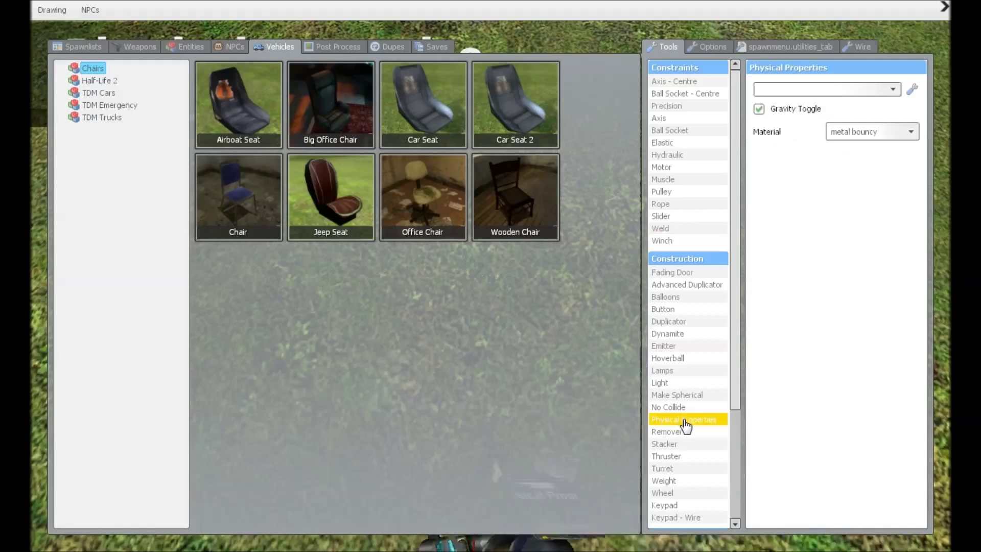
{"action": "left_click", "coordinate": [668, 408]}
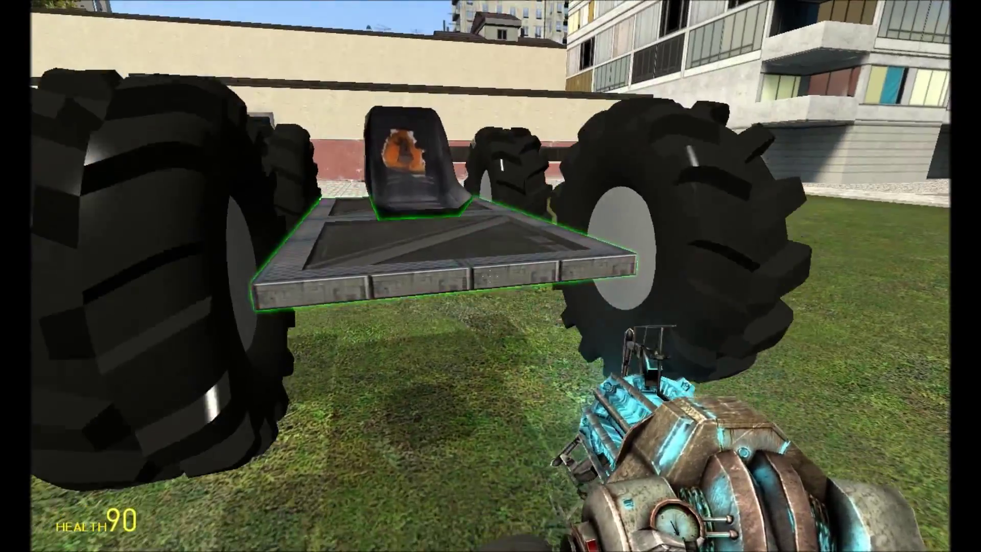
Place a Wire Pod Controller on the chassis in front of the seat
{"action": "key", "text": "q"}
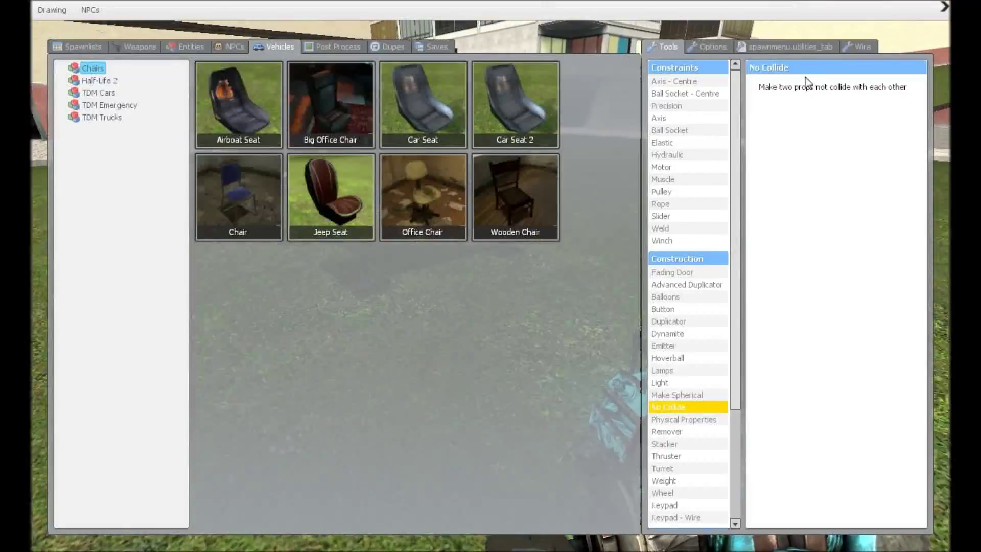
{"action": "left_click", "coordinate": [857, 46]}
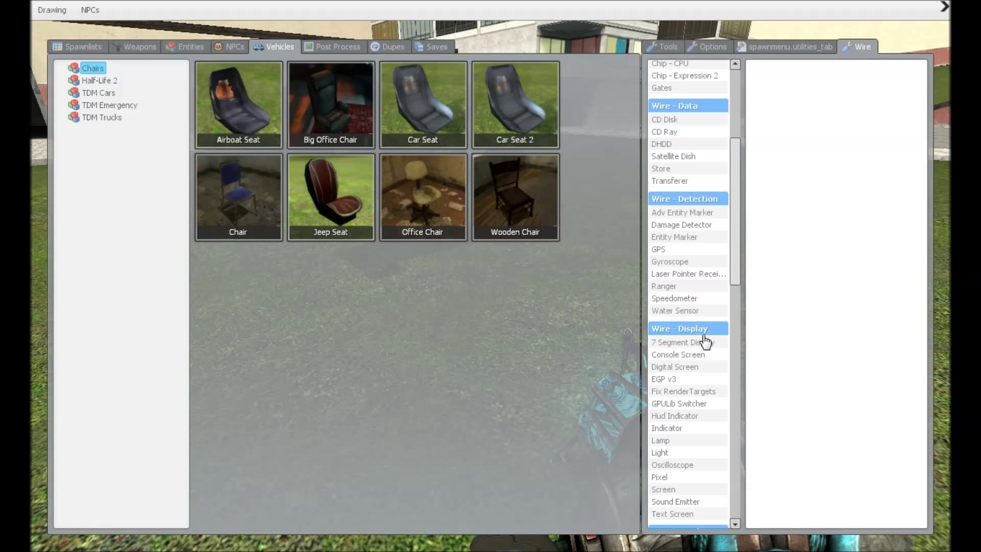
{"action": "scroll", "scroll_direction": "down", "scroll_amount": 3}
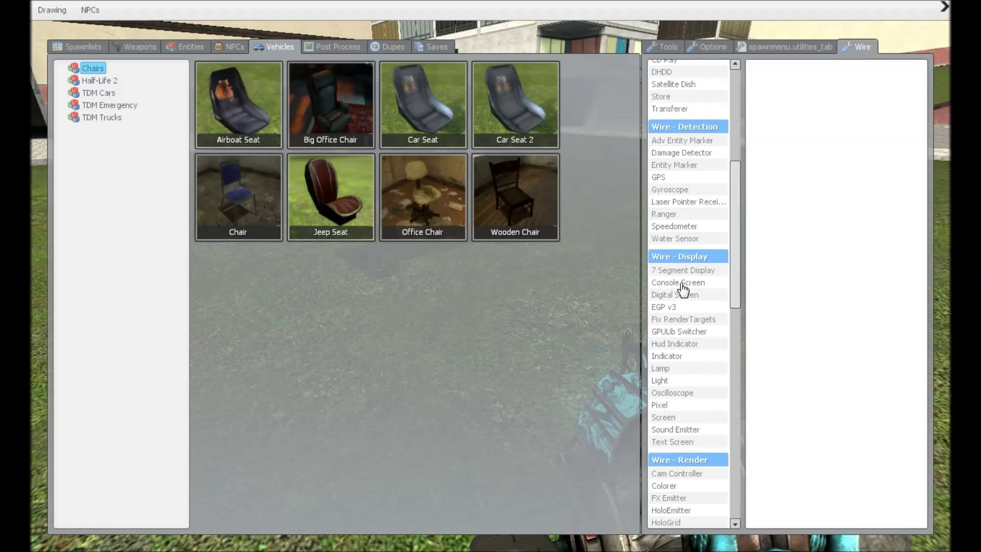
{"action": "scroll", "scroll_direction": "down", "scroll_amount": 3}
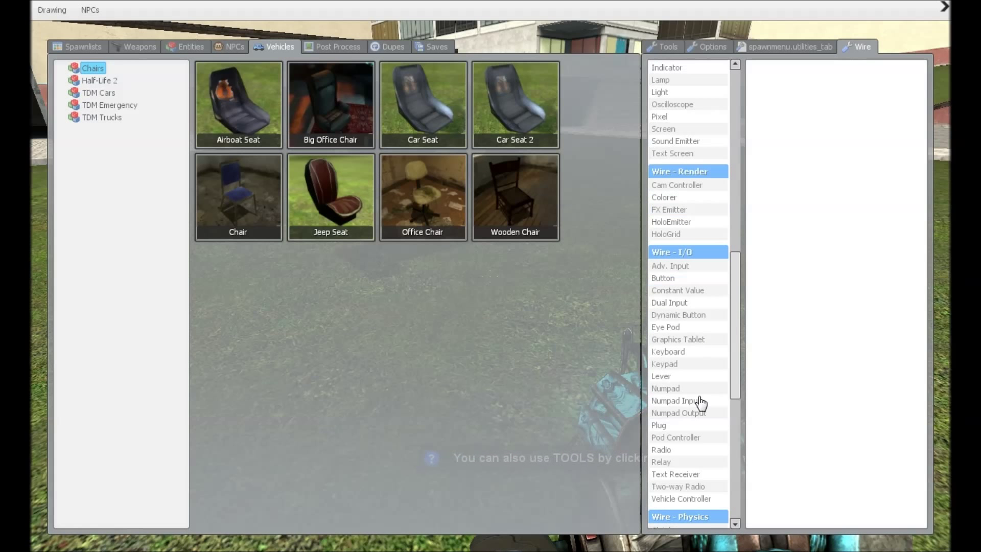
{"action": "left_click", "coordinate": [676, 436]}
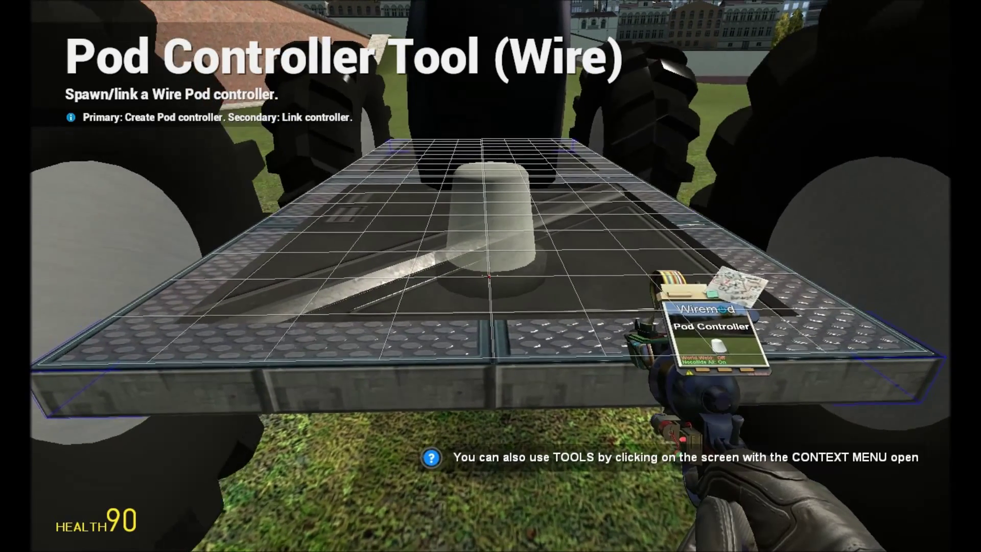
{"action": "left_click", "coordinate": [490, 276]}
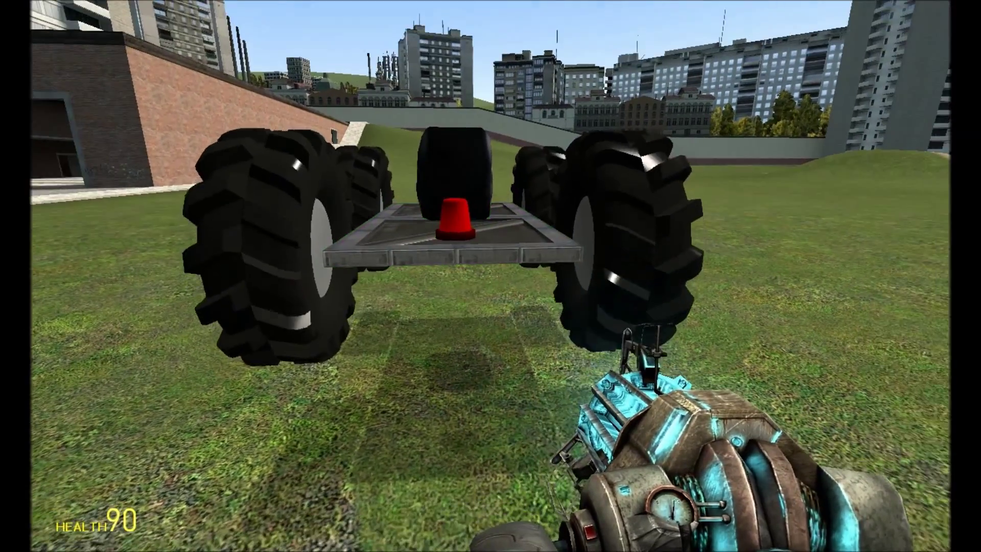
Choose the Wire Gates tool and expand the Arithmetic Gates list toward Subtract
{"action": "key", "text": "q"}
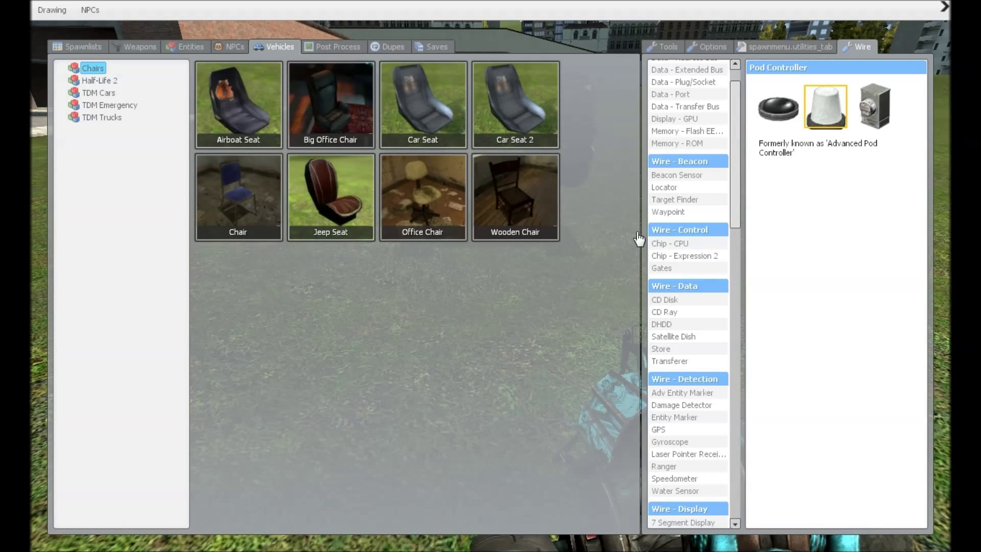
{"action": "left_click", "coordinate": [661, 268]}
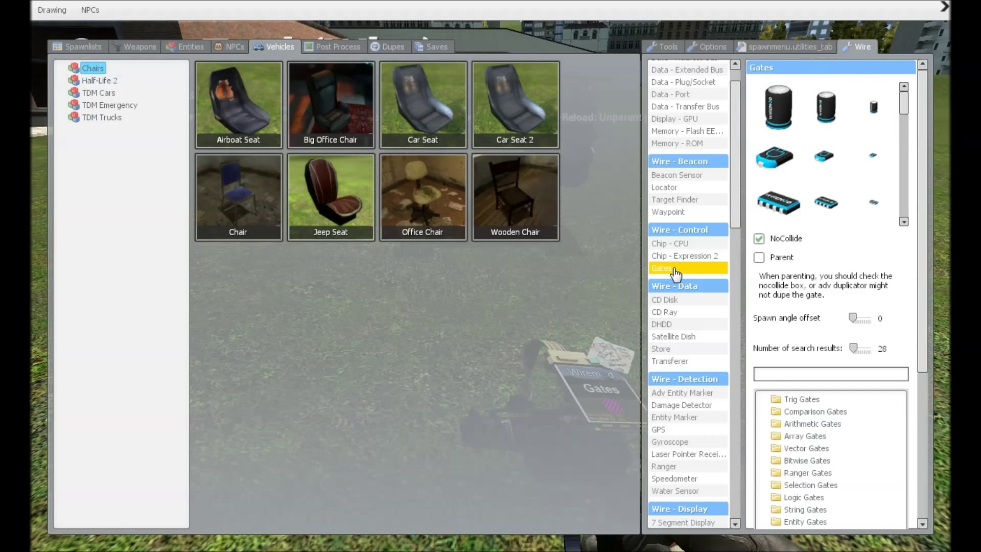
{"action": "left_click", "coordinate": [813, 423]}
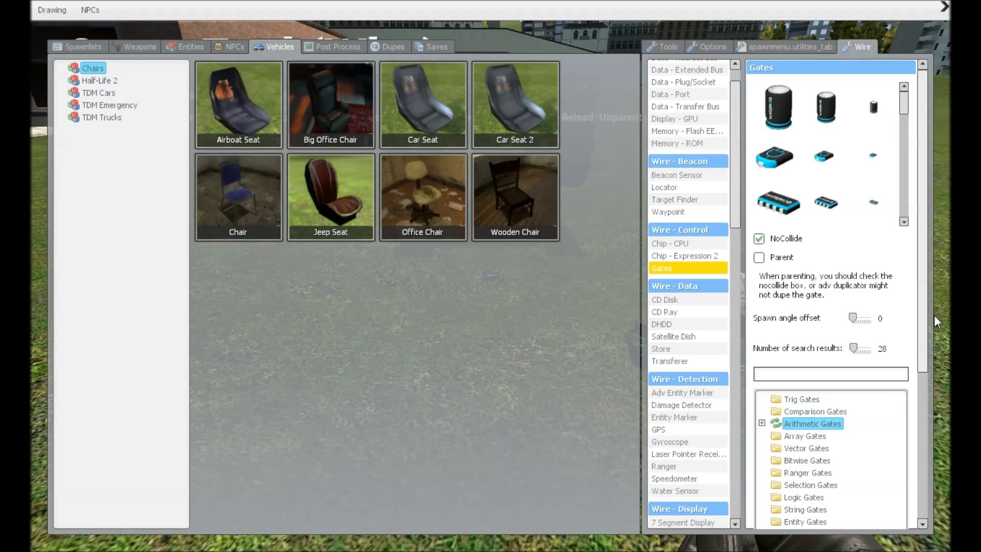
{"action": "scroll", "scroll_direction": "down", "scroll_amount": 3}
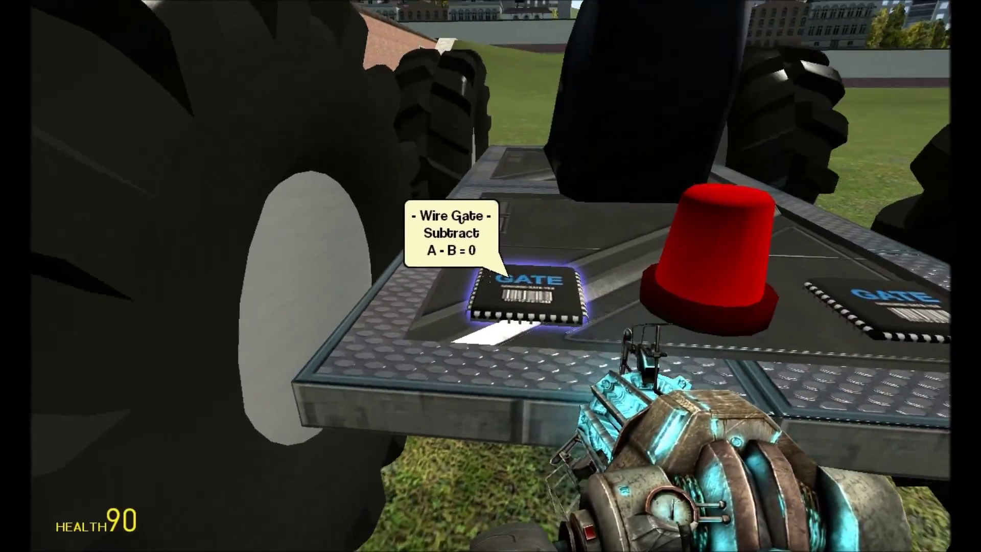
{"action": "mouse_move", "coordinate": [438, 250]}
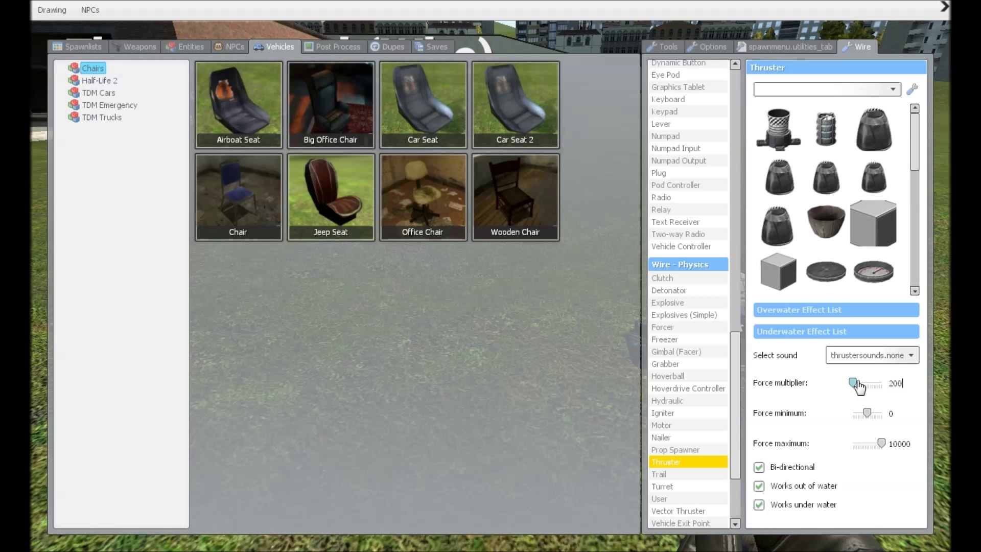
Set the wire thruster force multiplier to 3000 and place thrusters under the chassis front edge
{"action": "left_click_drag", "start_coordinate": [856, 383], "coordinate": [860, 384]}
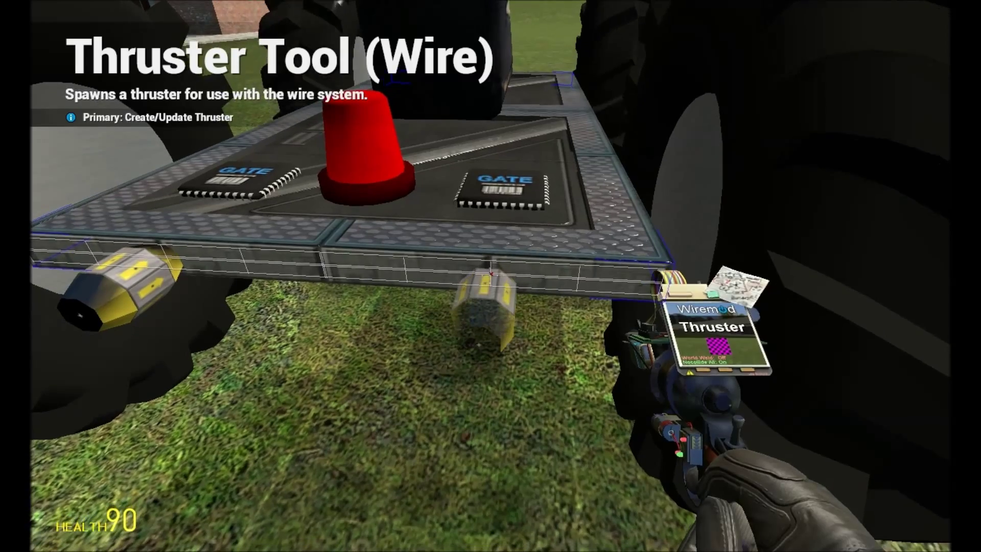
{"action": "key", "text": "q"}
{"action": "type", "text": "3"}
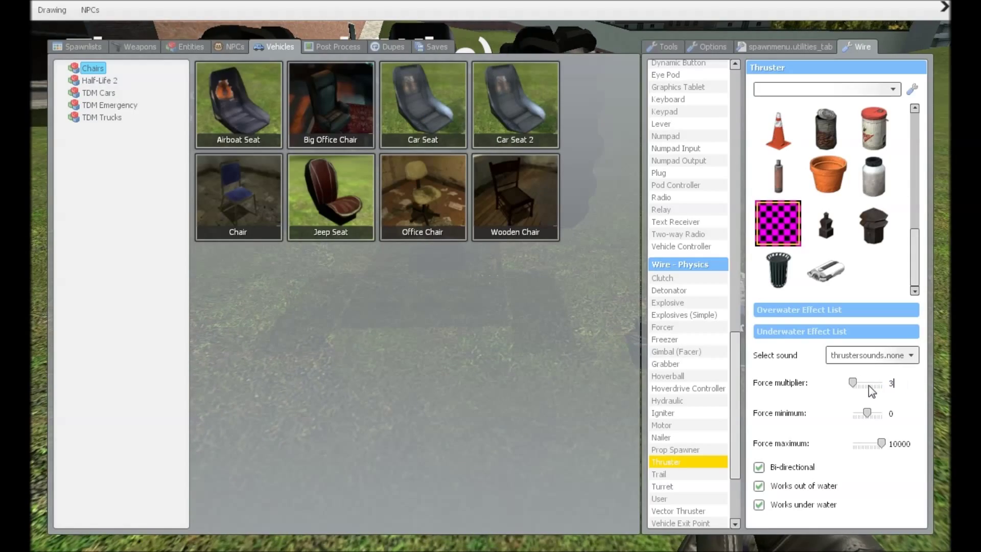
{"action": "type", "text": "000"}
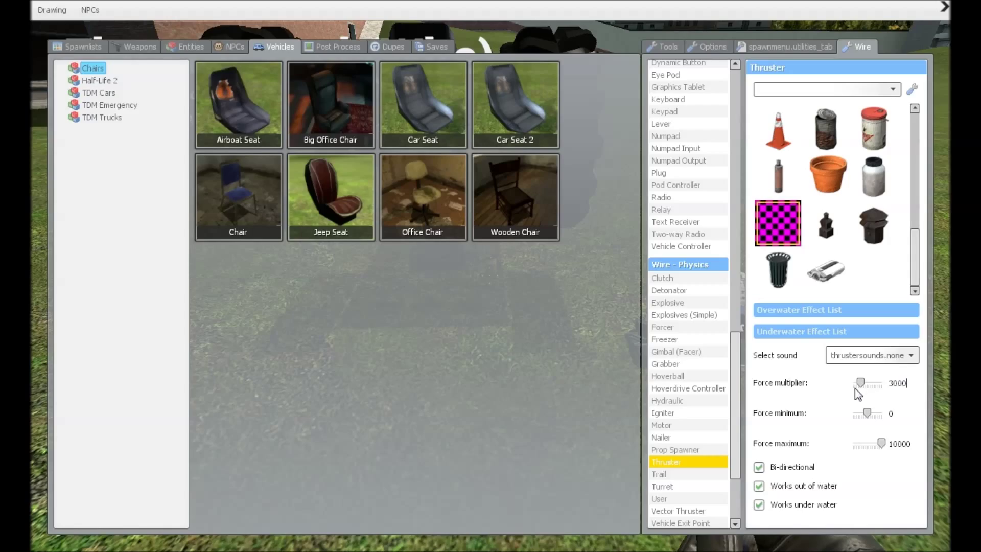
{"action": "key", "text": "q"}
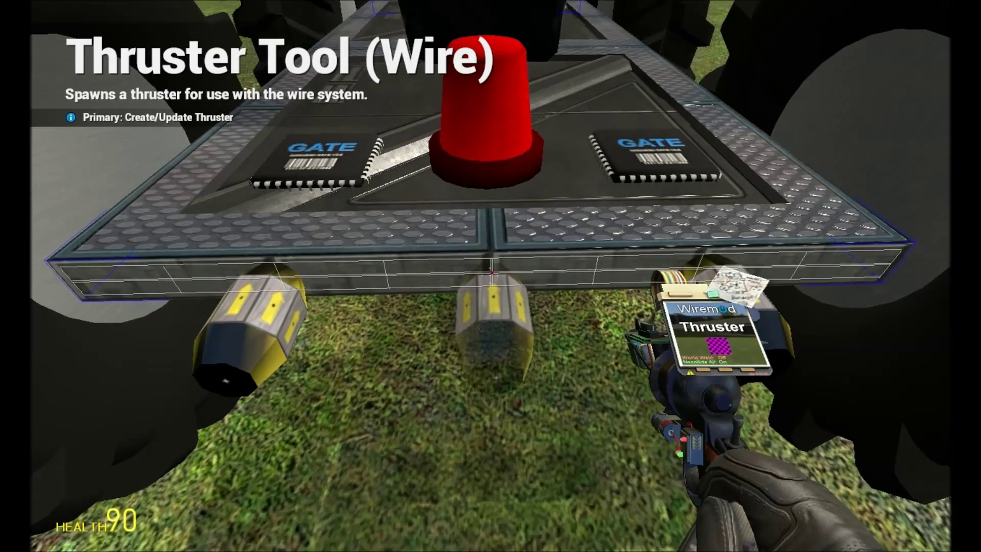
{"action": "key", "text": "q"}
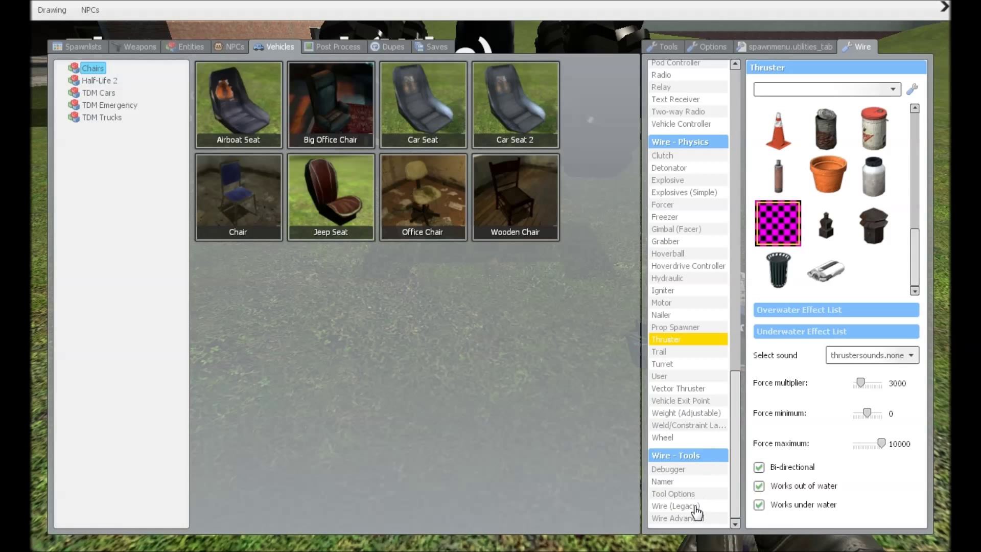
Choose the Wire Advanced tool and adjust its wire width to about 2.44
{"action": "left_click", "coordinate": [677, 518]}
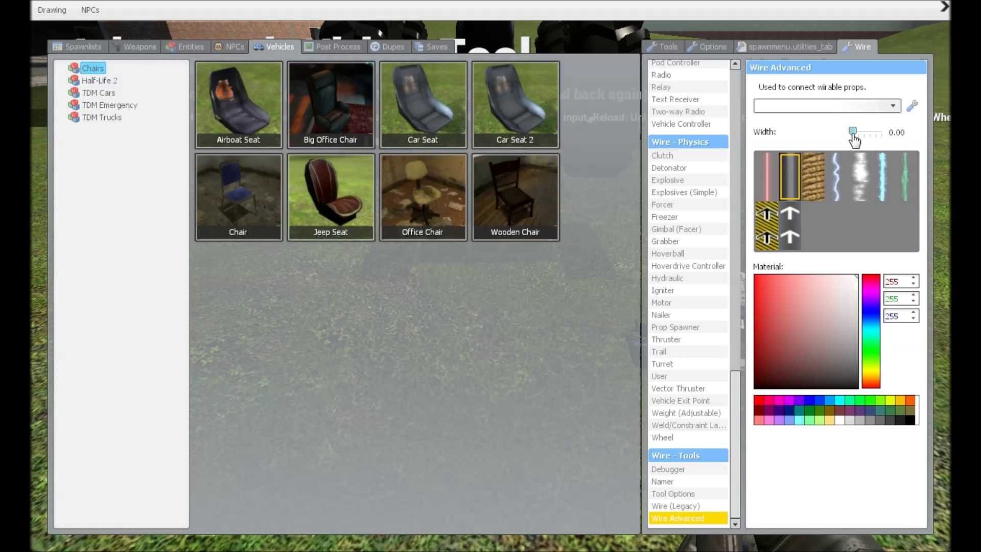
{"action": "left_click_drag", "start_coordinate": [852, 132], "coordinate": [867, 131]}
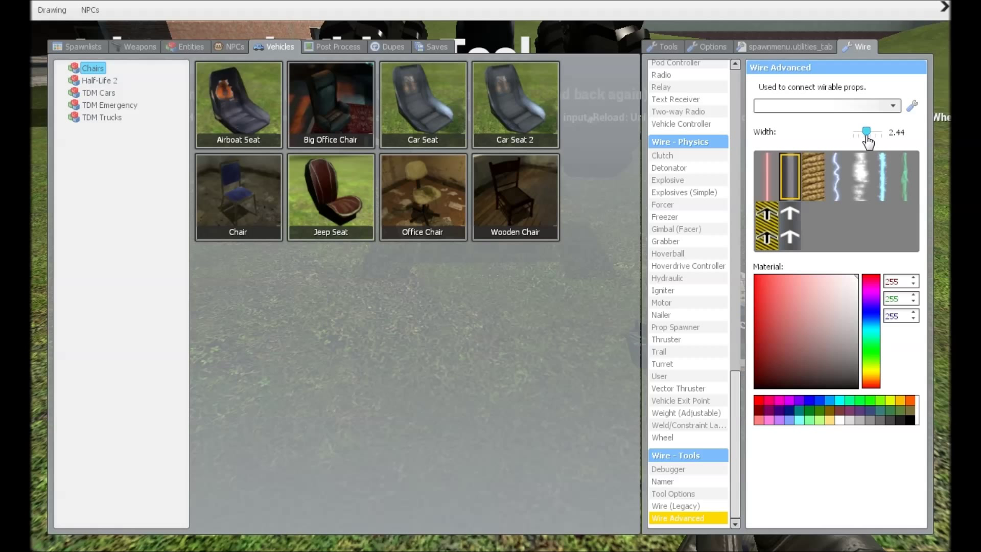
{"action": "left_click_drag", "start_coordinate": [866, 132], "coordinate": [852, 132]}
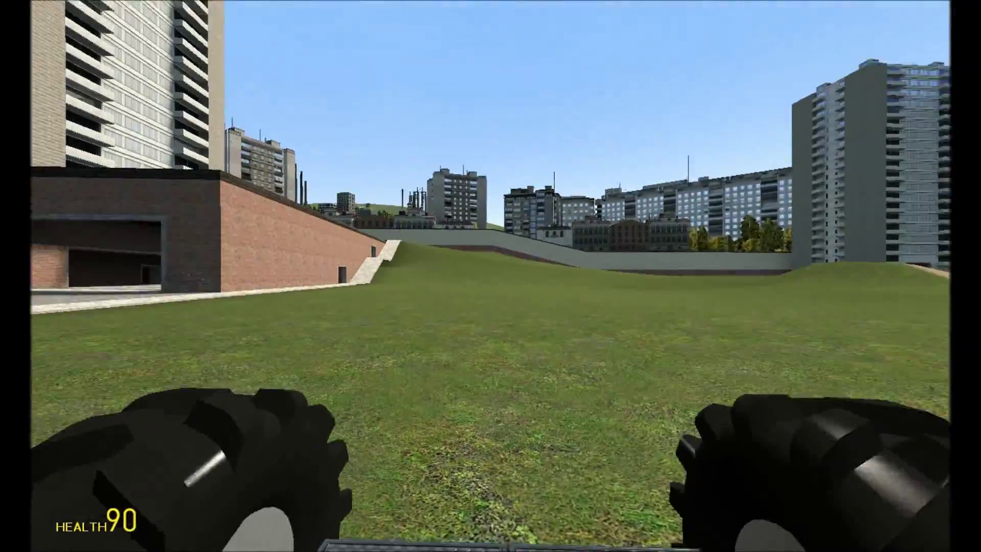
{"action": "mouse_move", "coordinate": [491, 276]}
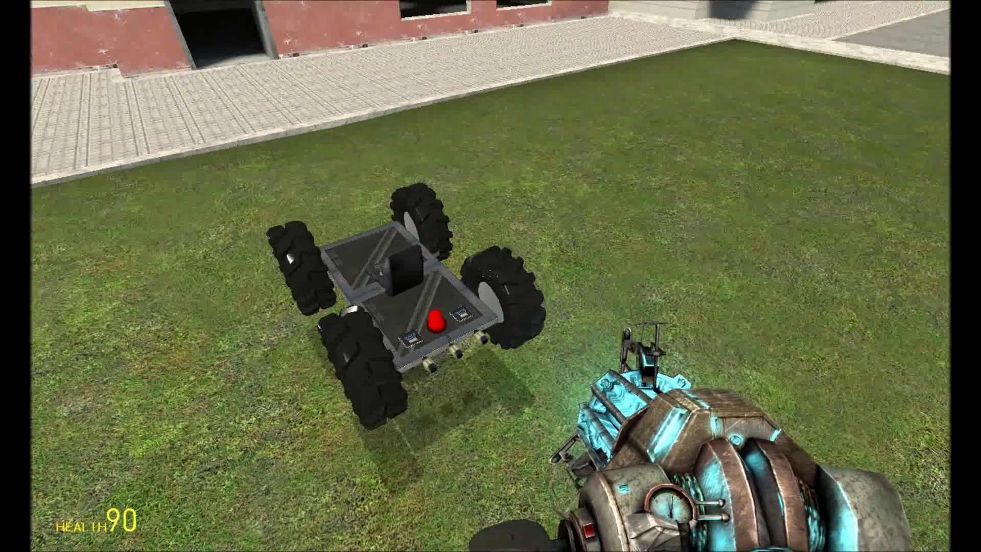
Select the Weld/Constraint Latch tool with the flat round latch model
{"action": "key", "text": "q"}
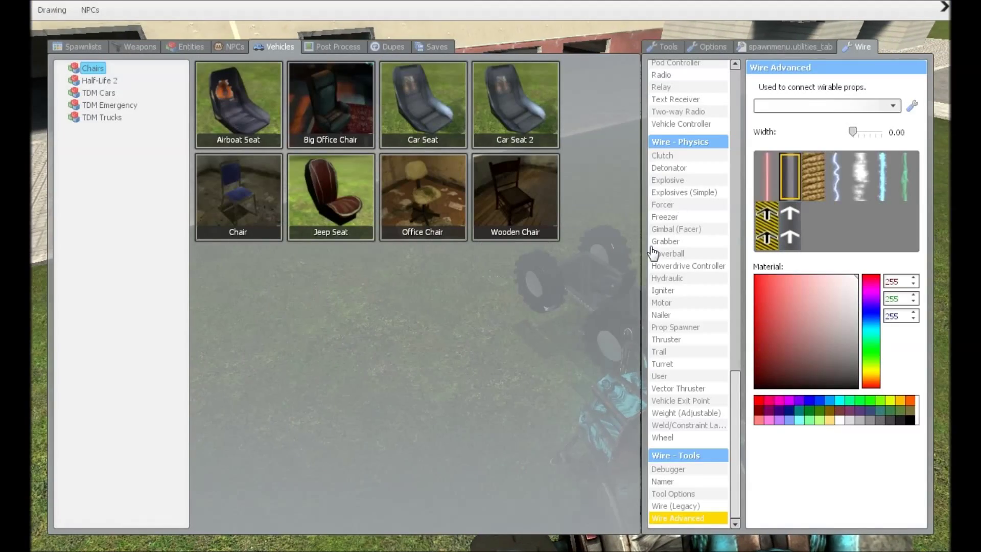
{"action": "mouse_move", "coordinate": [702, 430]}
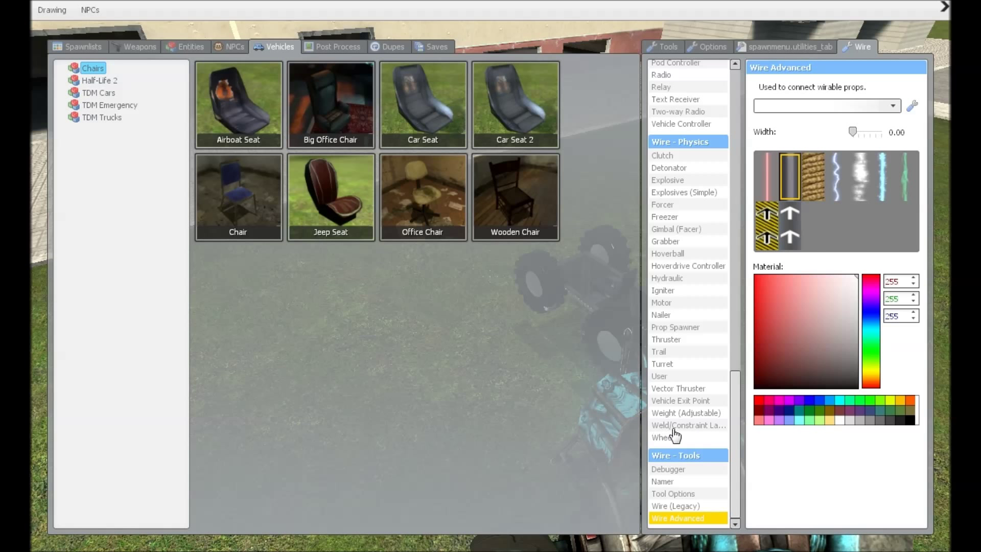
{"action": "left_click", "coordinate": [688, 425]}
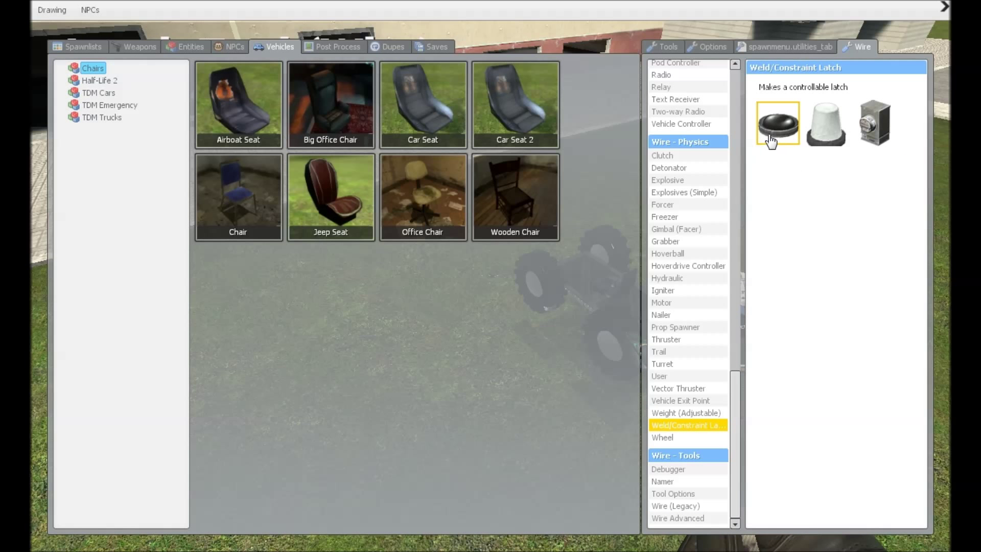
{"action": "left_click", "coordinate": [777, 123]}
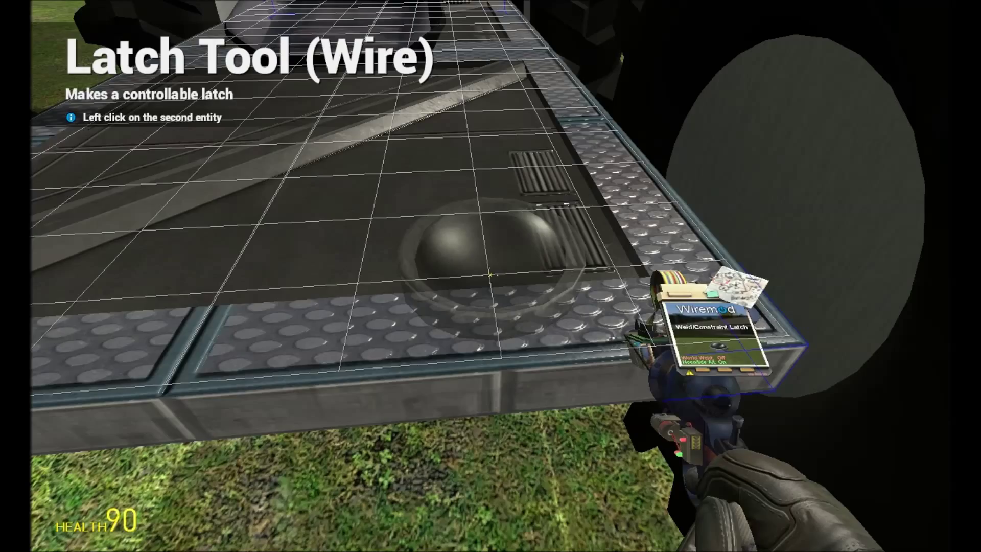
Weld three latches along the chassis rear edge, then grab the car with the gravity gun
{"action": "left_click", "coordinate": [497, 270]}
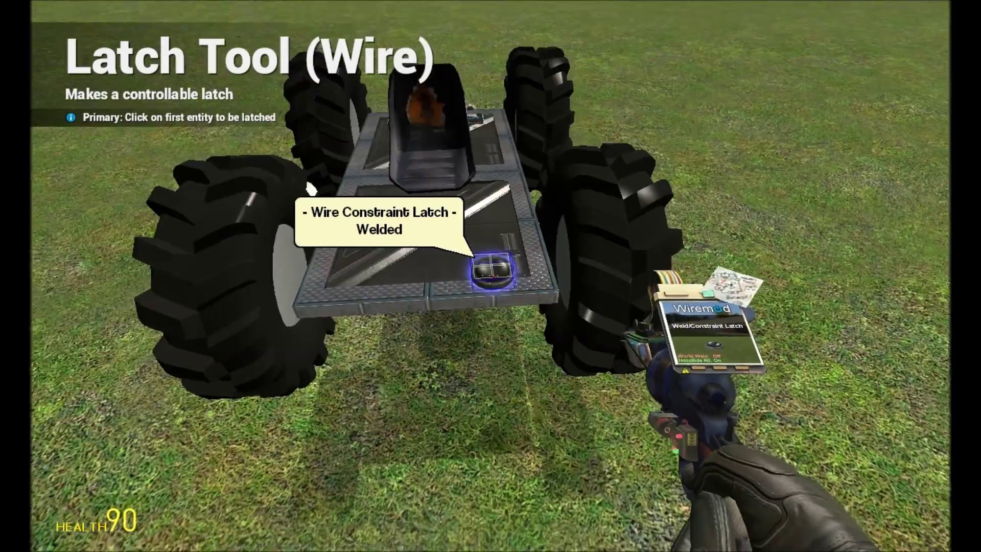
{"action": "left_click", "coordinate": [492, 269]}
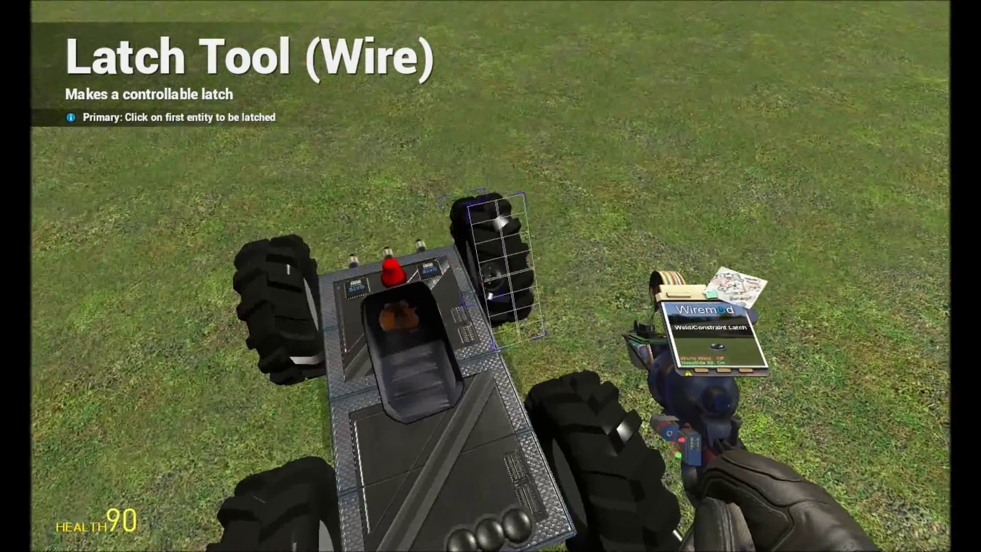
{"action": "left_click", "coordinate": [507, 275]}
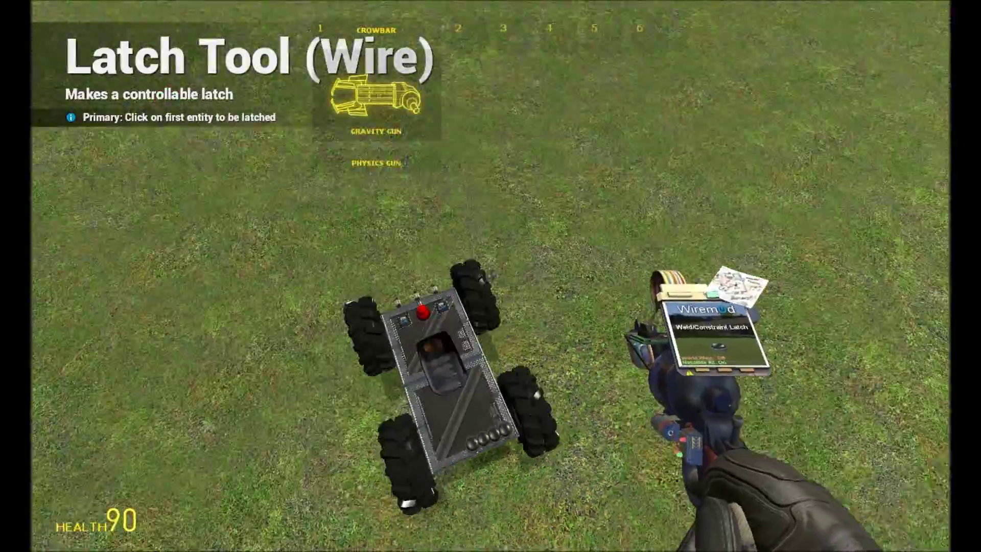
{"action": "left_click", "coordinate": [439, 357]}
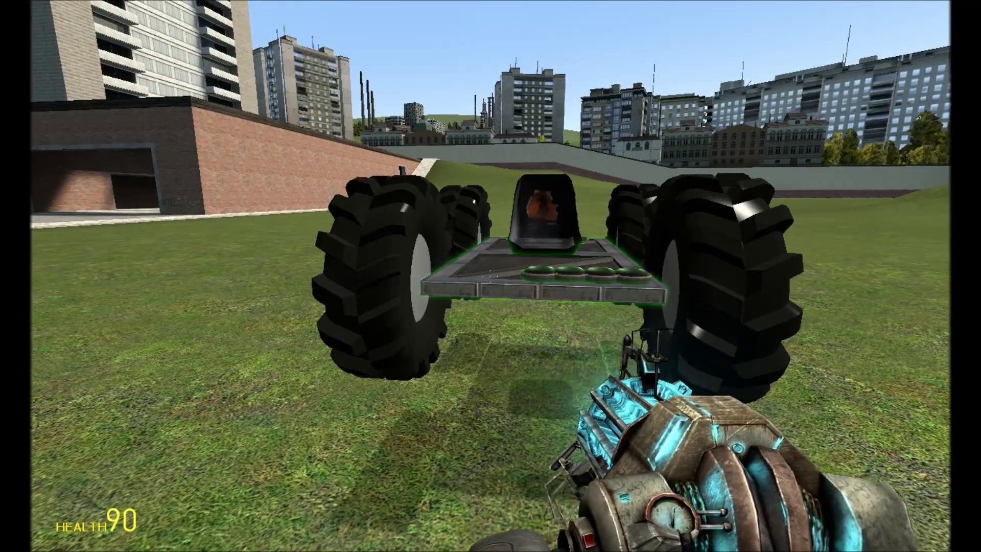
Bring the tool menu back up and pick a wire tool while the car is held aloft
{"action": "key", "text": "q"}
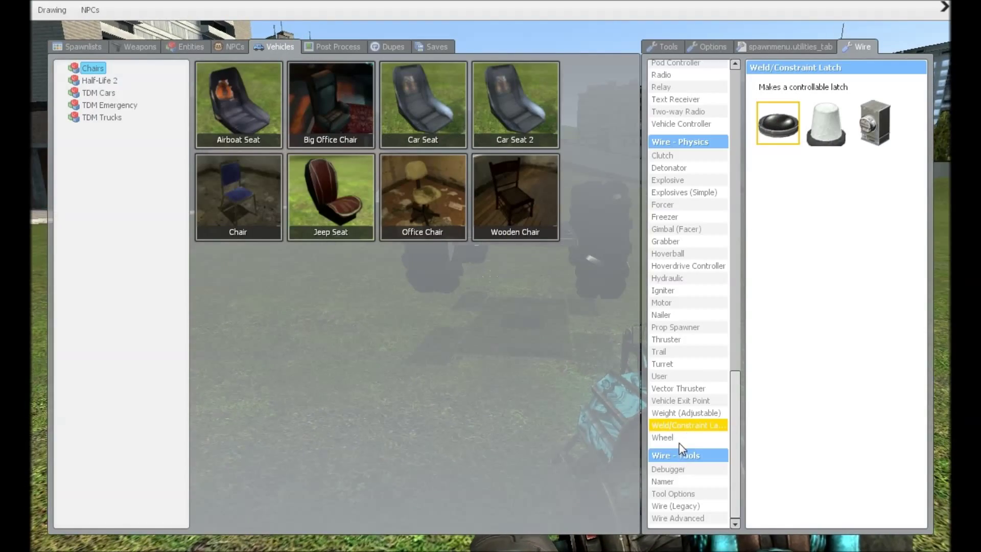
{"action": "left_click", "coordinate": [678, 519]}
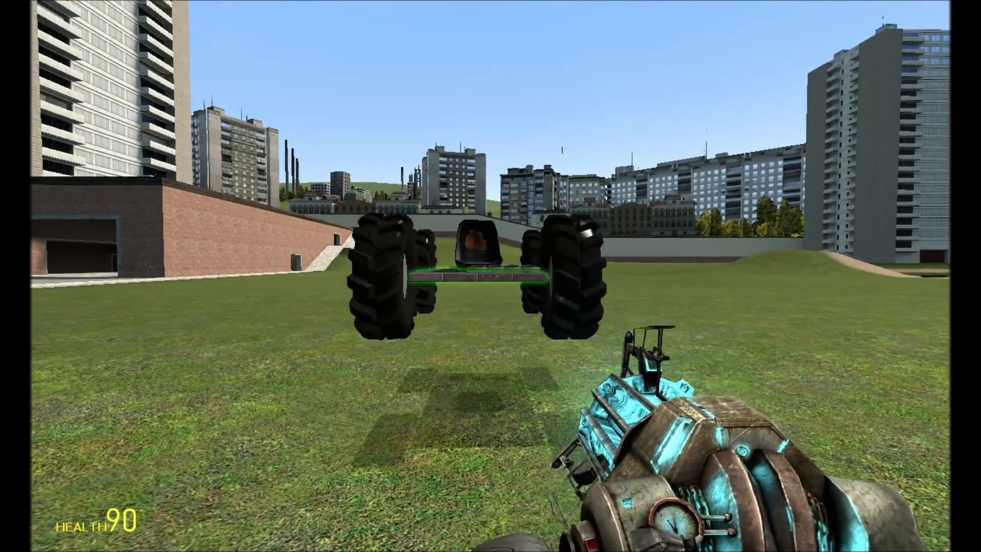
Select the Wire Thruster tool and lower its force multiplier for a steering thruster
{"action": "key", "text": "q"}
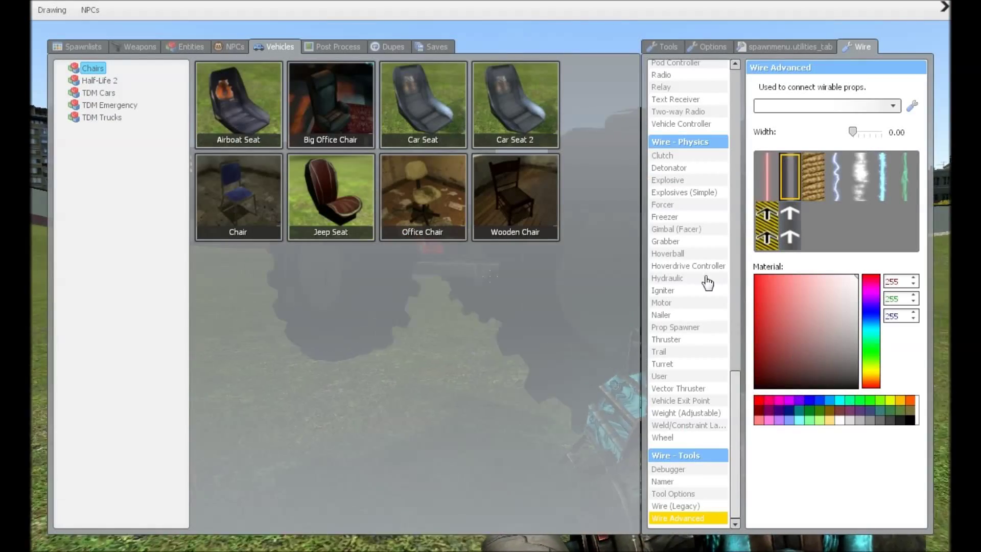
{"action": "left_click", "coordinate": [662, 364]}
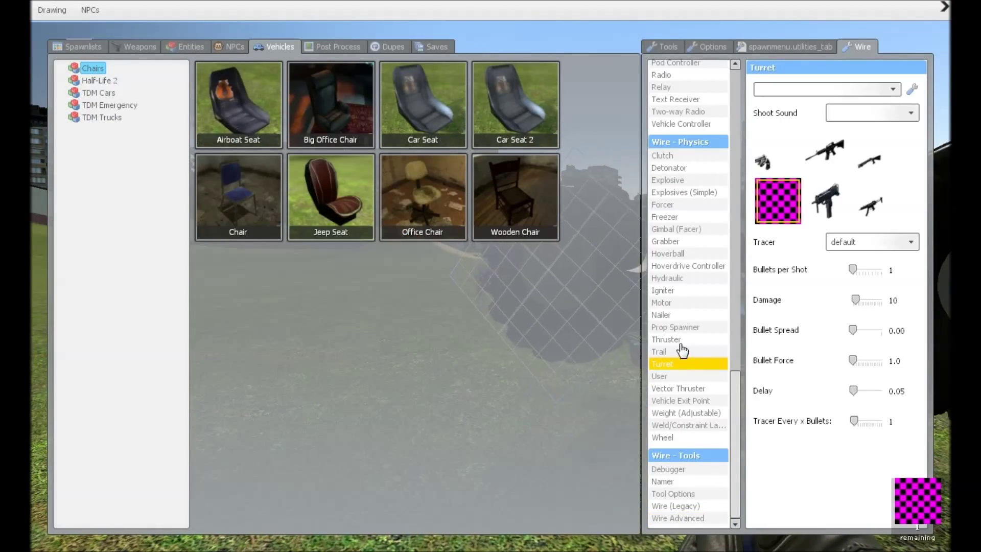
{"action": "left_click", "coordinate": [665, 340]}
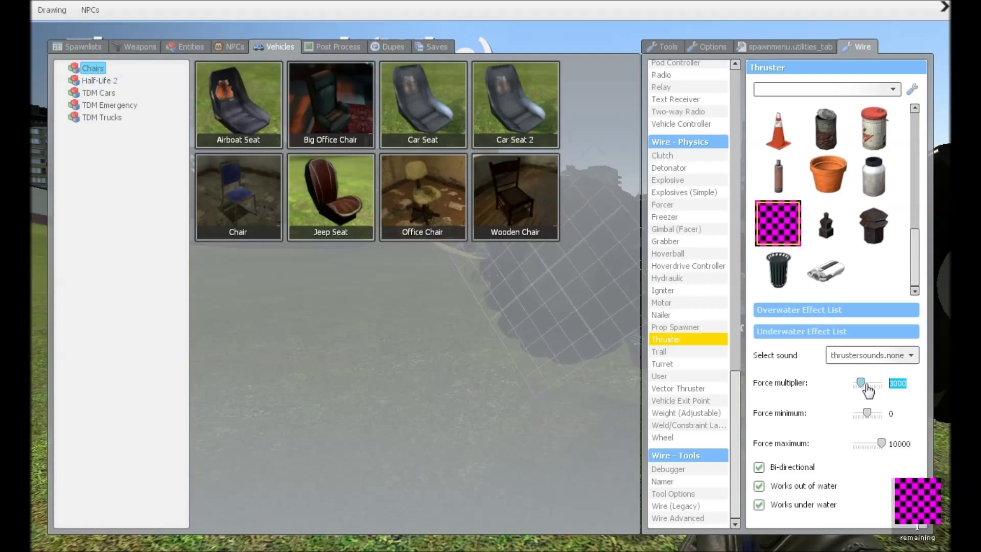
{"action": "left_click_drag", "start_coordinate": [869, 383], "coordinate": [857, 384]}
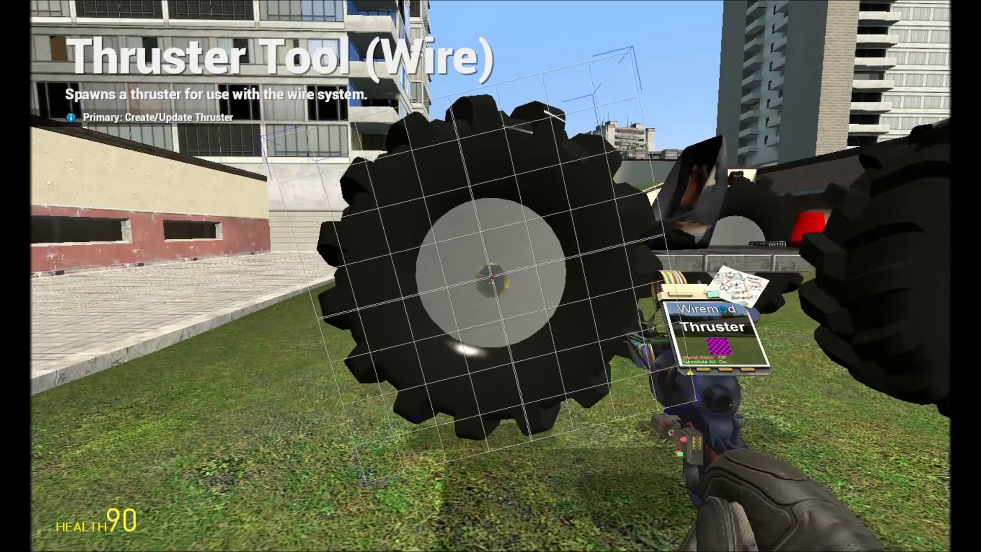
{"action": "key", "text": "q"}
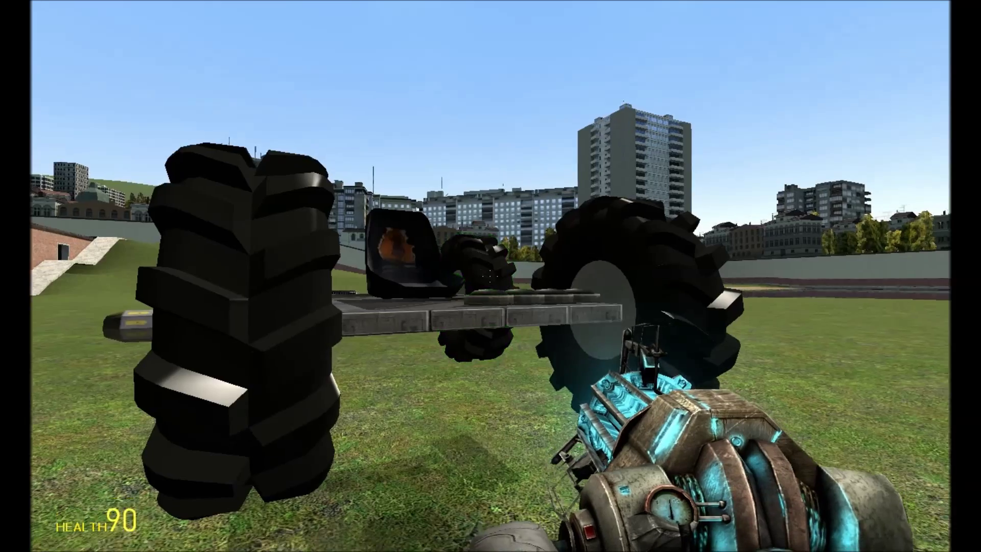
Choose Wire Advanced and select the steering thruster's input beside the wheel for wiring
{"action": "key", "text": "q"}
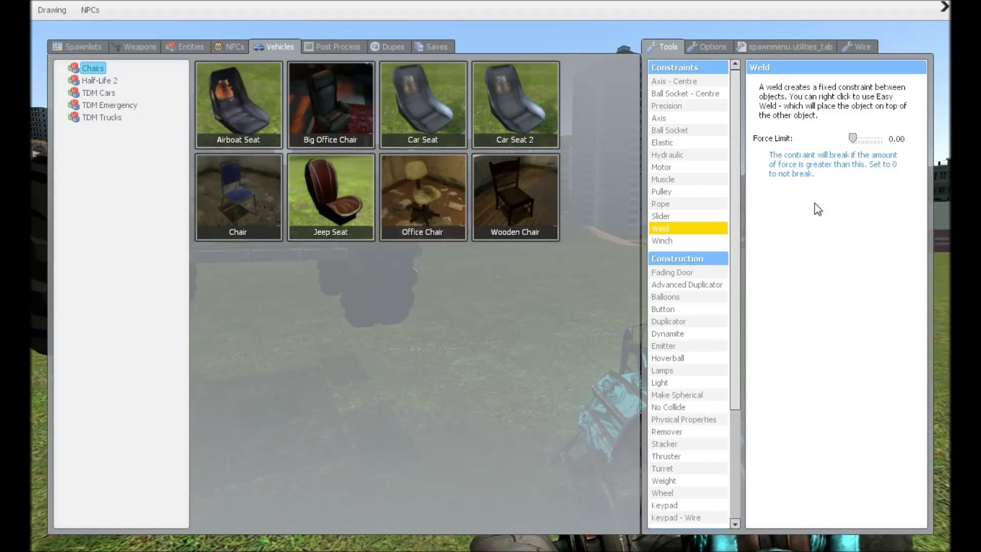
{"action": "left_click", "coordinate": [857, 46]}
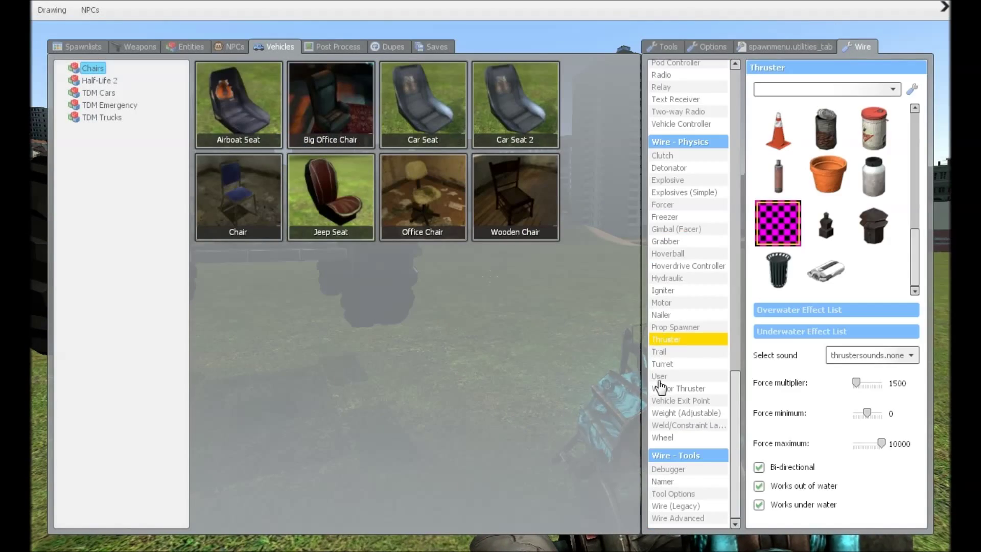
{"action": "left_click", "coordinate": [677, 518]}
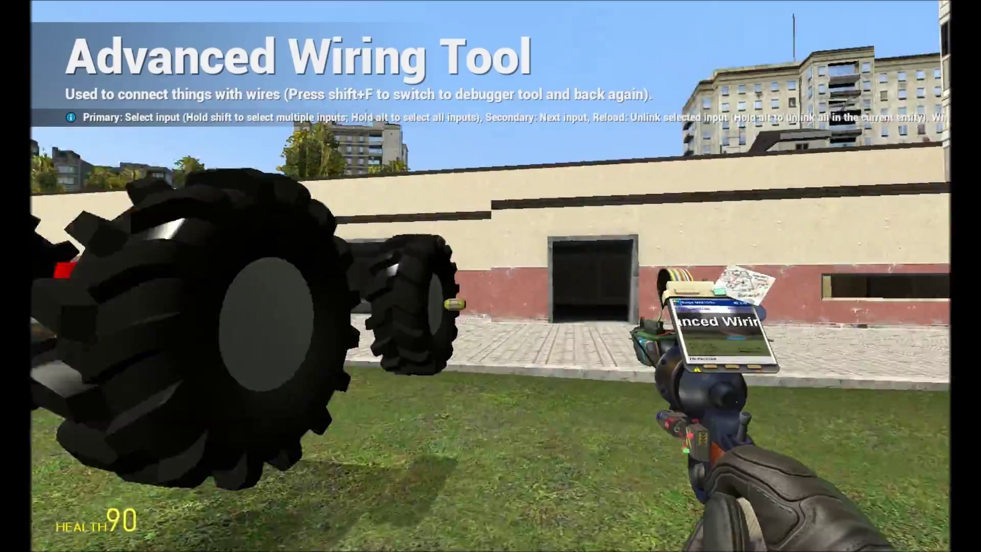
{"action": "left_click", "coordinate": [514, 271]}
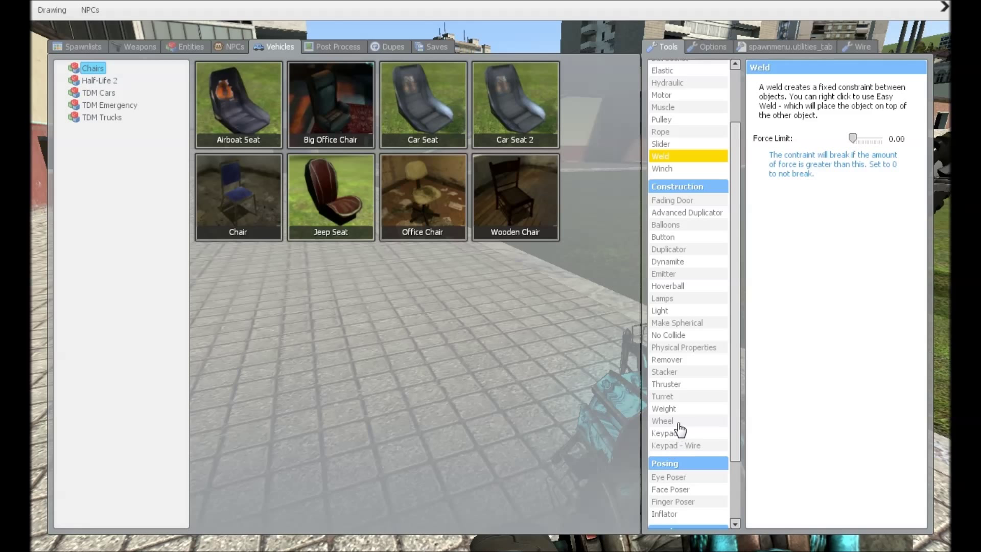
Use the Weight tool to raise the base plate's weight from 100 to 500
{"action": "left_click", "coordinate": [664, 408]}
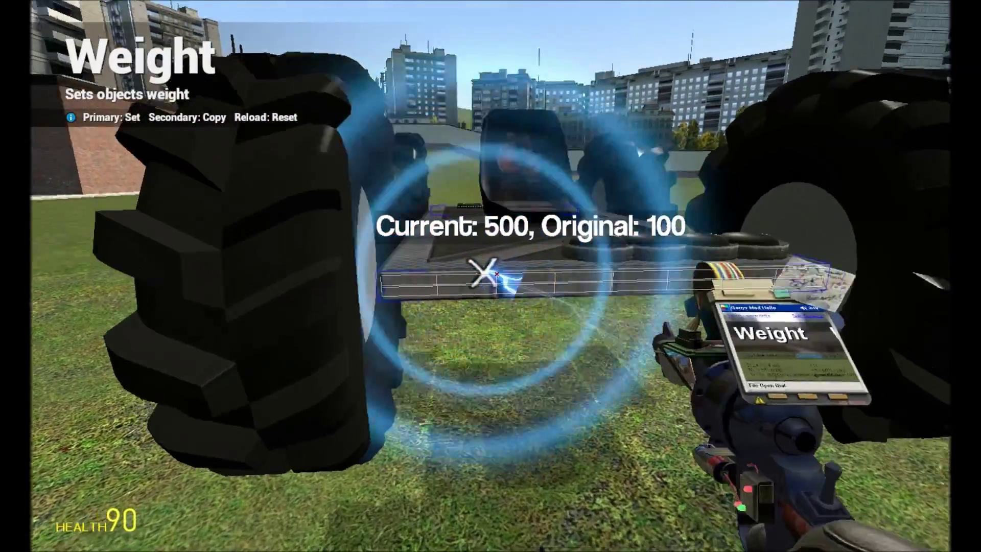
{"action": "key", "text": "q"}
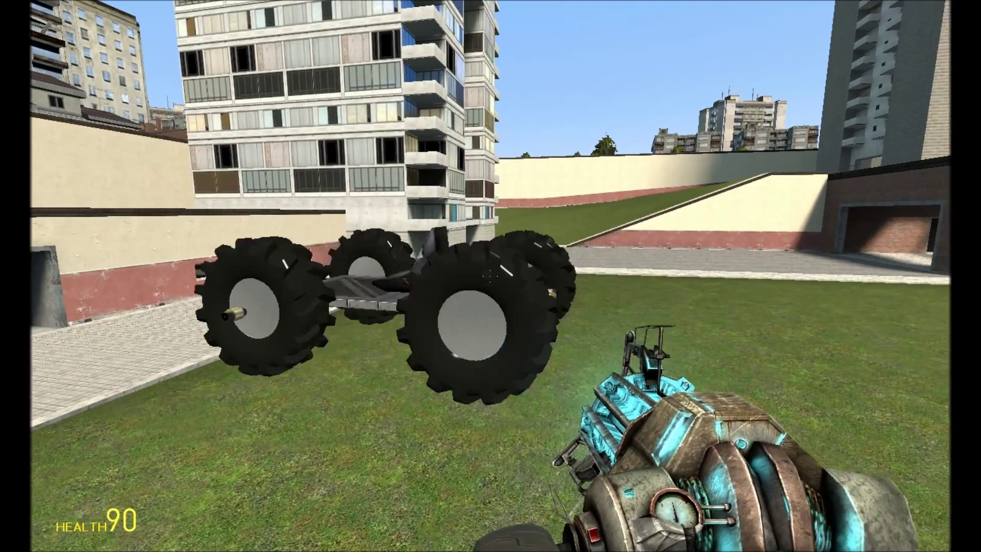
Select the Wire Speedometer tool and create a speedometer on the car's body
{"action": "key", "text": "q"}
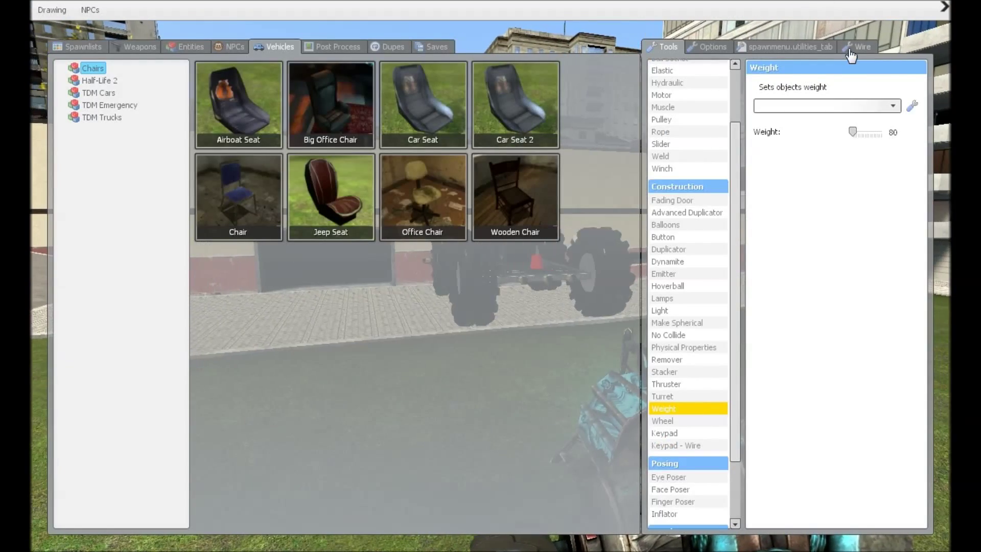
{"action": "left_click", "coordinate": [857, 46]}
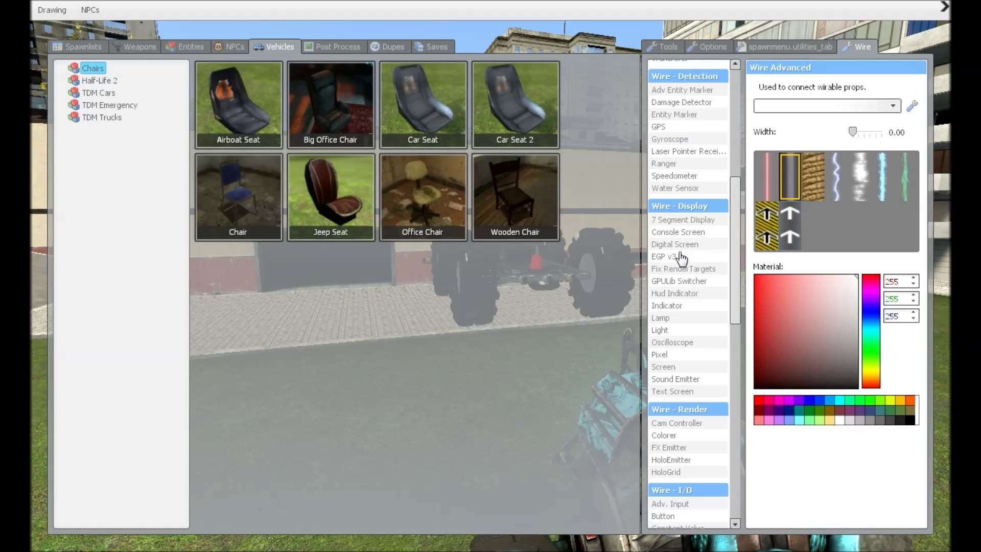
{"action": "left_click", "coordinate": [673, 175]}
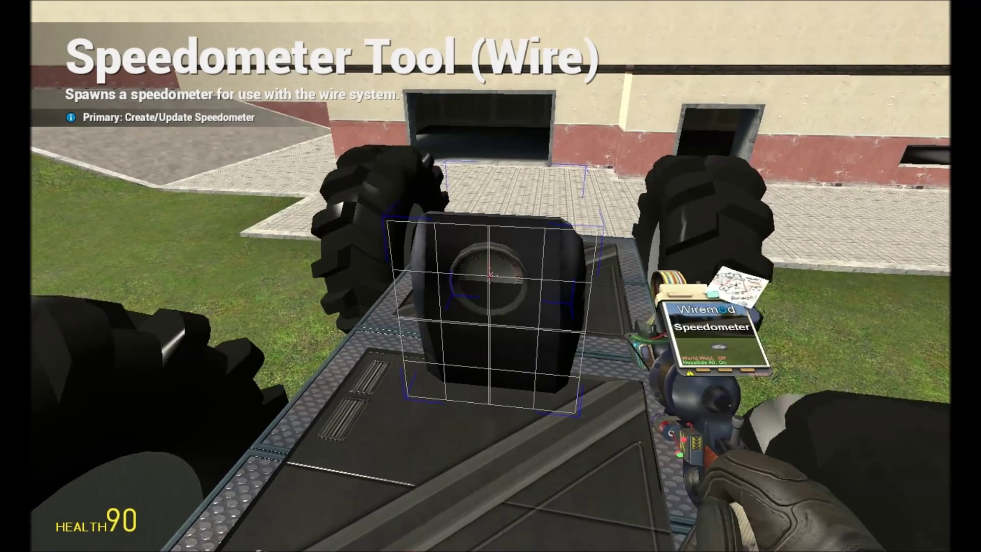
{"action": "left_click", "coordinate": [491, 276]}
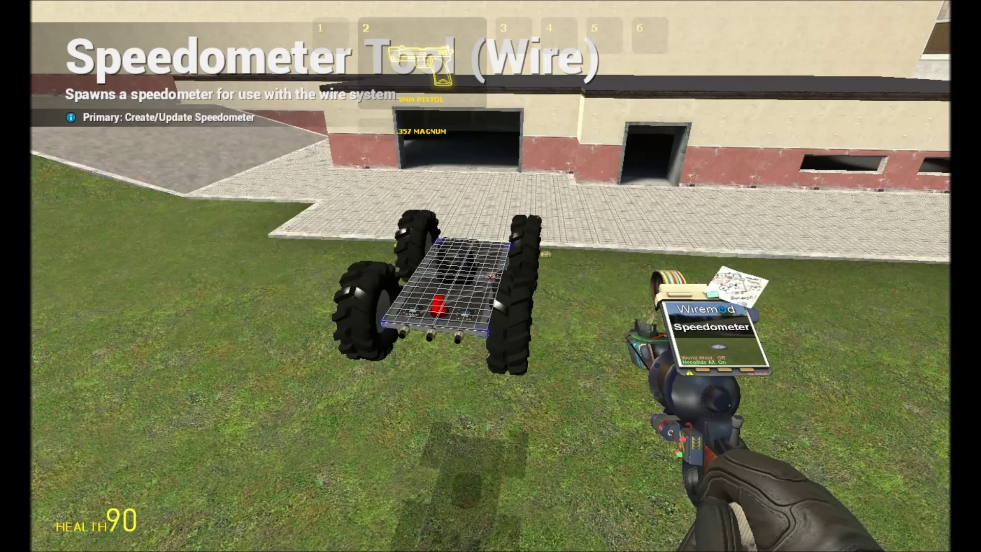
Select the Wire Screen tool set to one value labelled MPH
{"action": "key", "text": "q"}
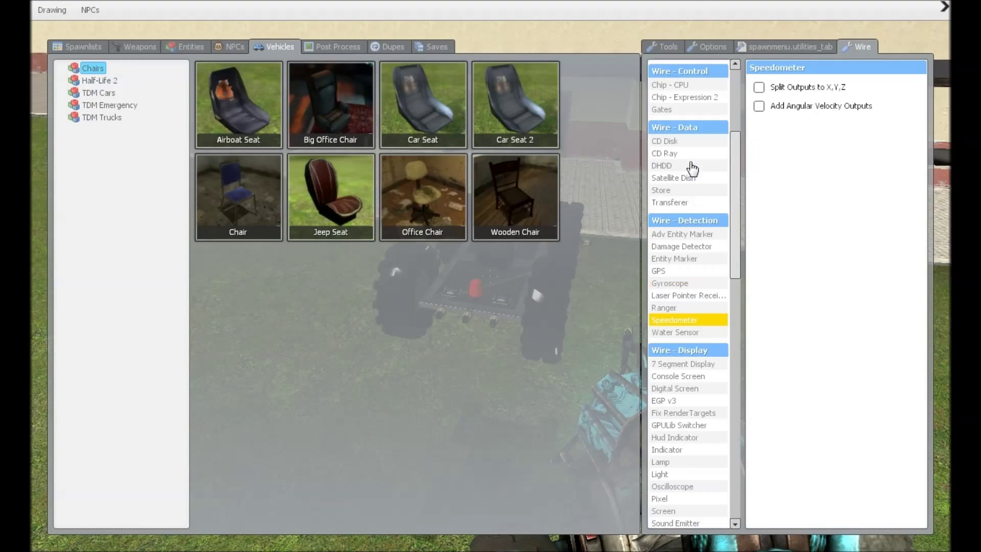
{"action": "scroll", "scroll_direction": "down", "scroll_amount": 3}
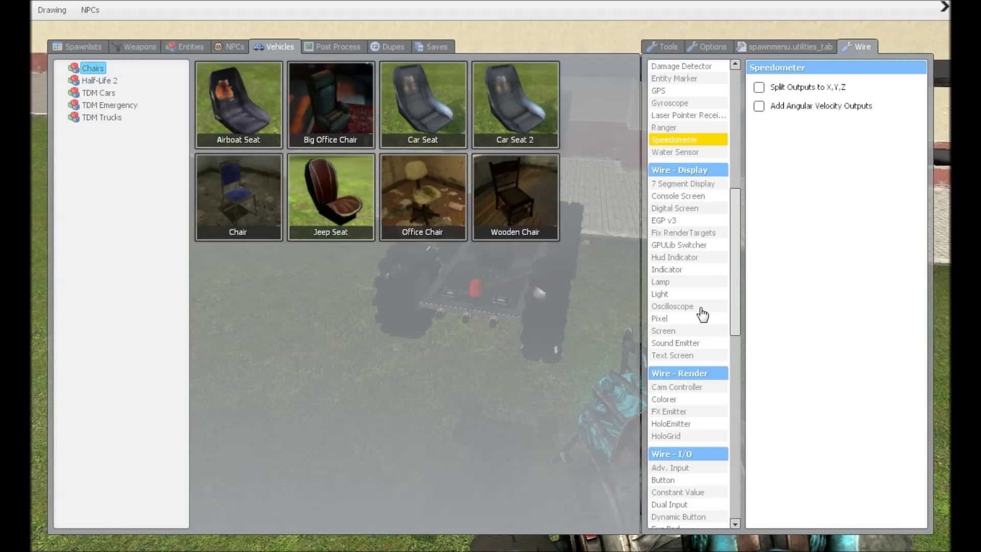
{"action": "left_click", "coordinate": [662, 330]}
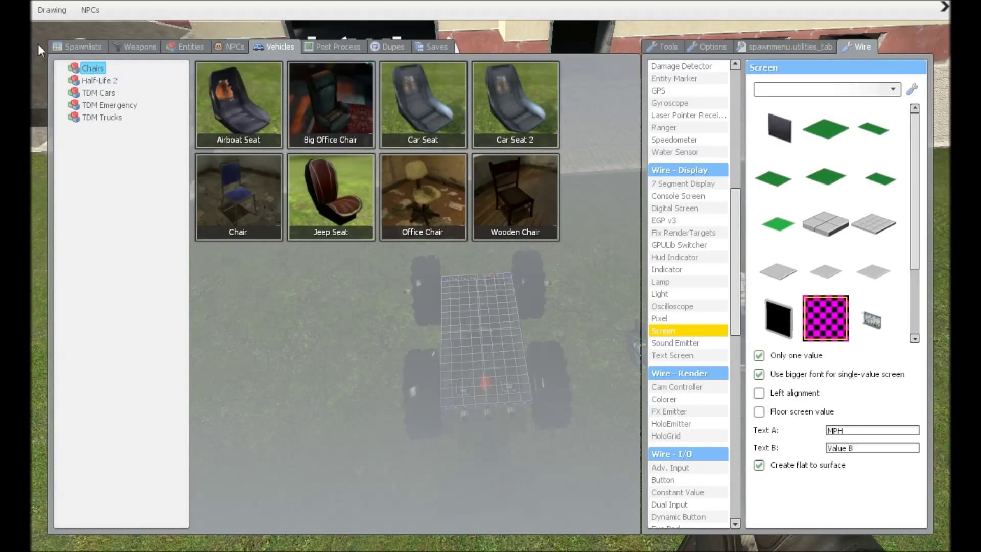
Browse the Builder construction props and spawn a small block at the car's front
{"action": "left_click", "coordinate": [82, 46]}
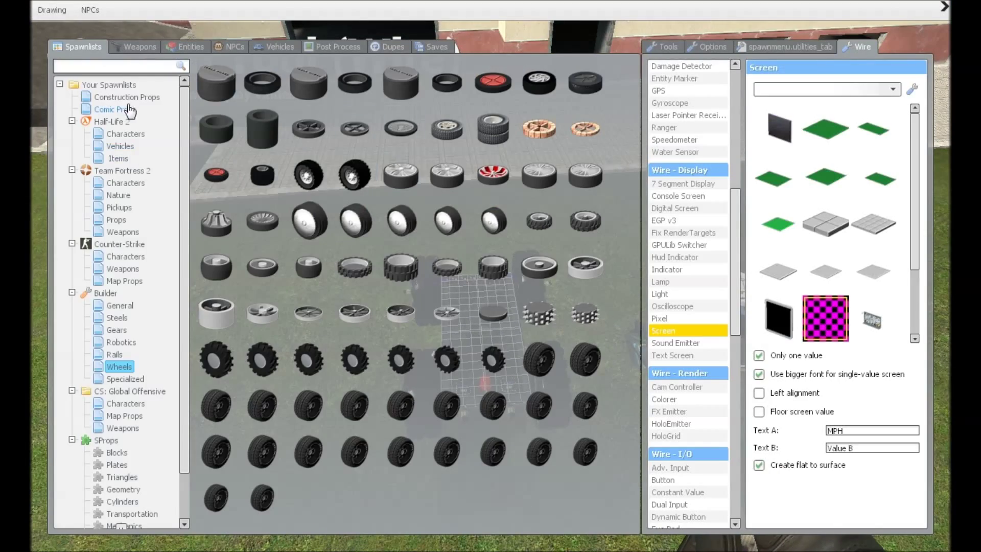
{"action": "left_click", "coordinate": [127, 97]}
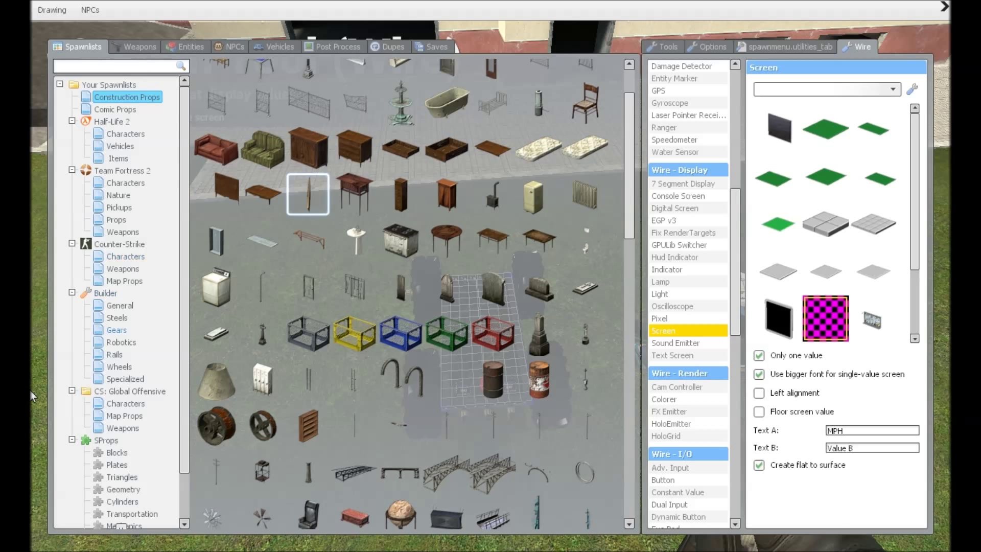
{"action": "left_click", "coordinate": [116, 451]}
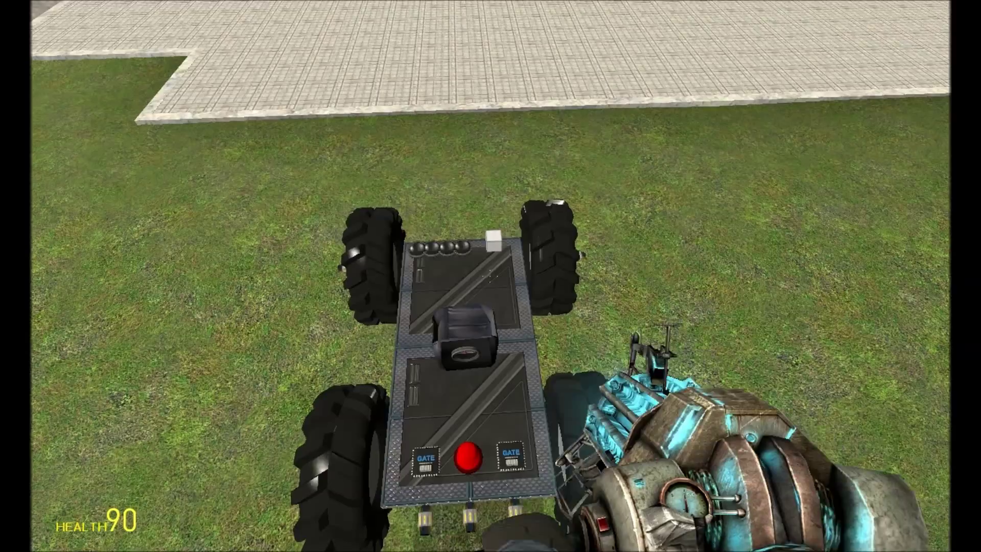
{"action": "key", "text": "q"}
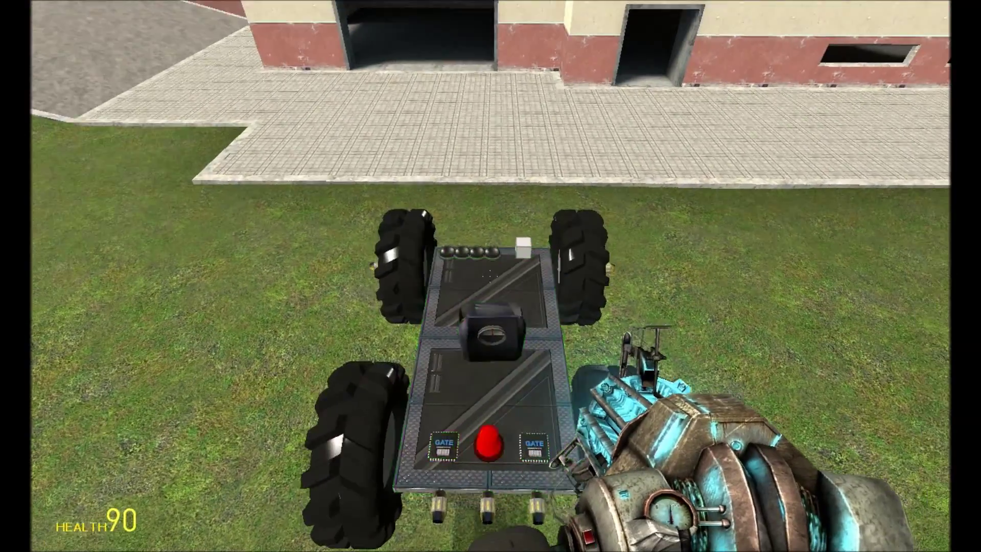
{"action": "key", "text": "q"}
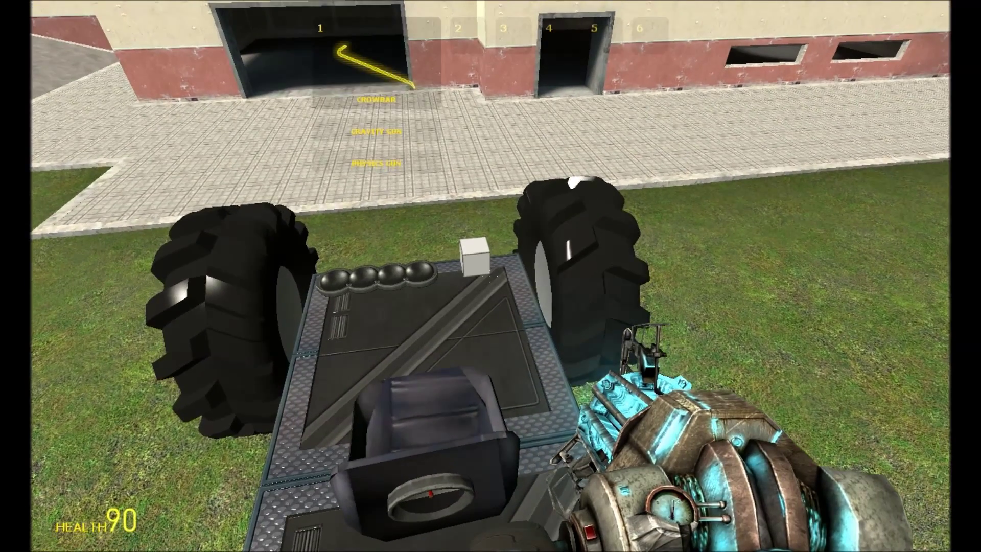
{"action": "key", "text": "q"}
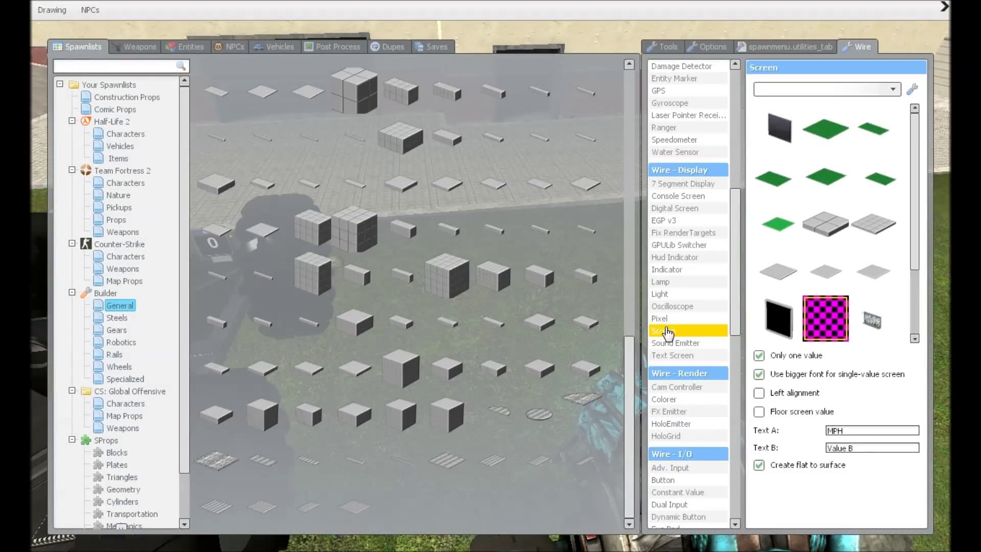
{"action": "mouse_move", "coordinate": [807, 443]}
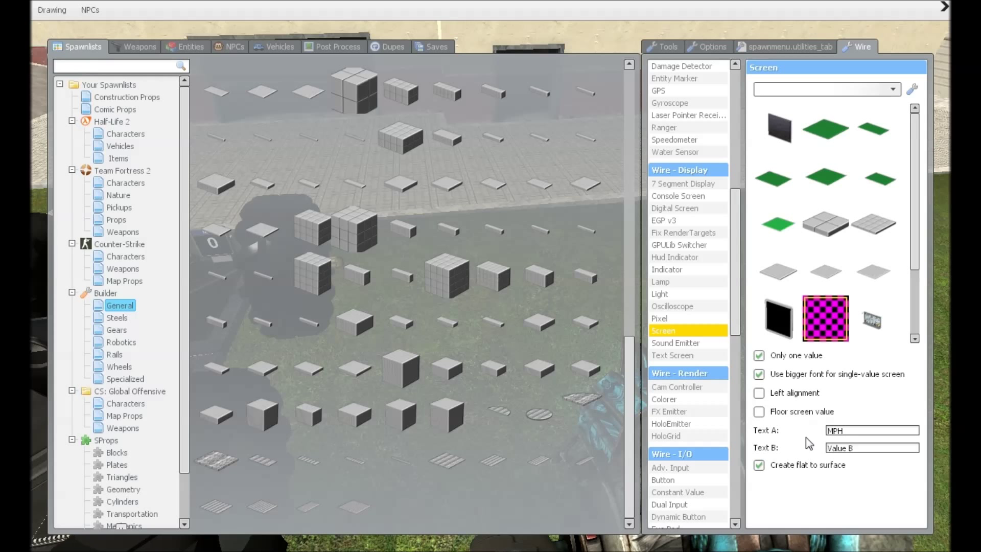
{"action": "mouse_move", "coordinate": [832, 408]}
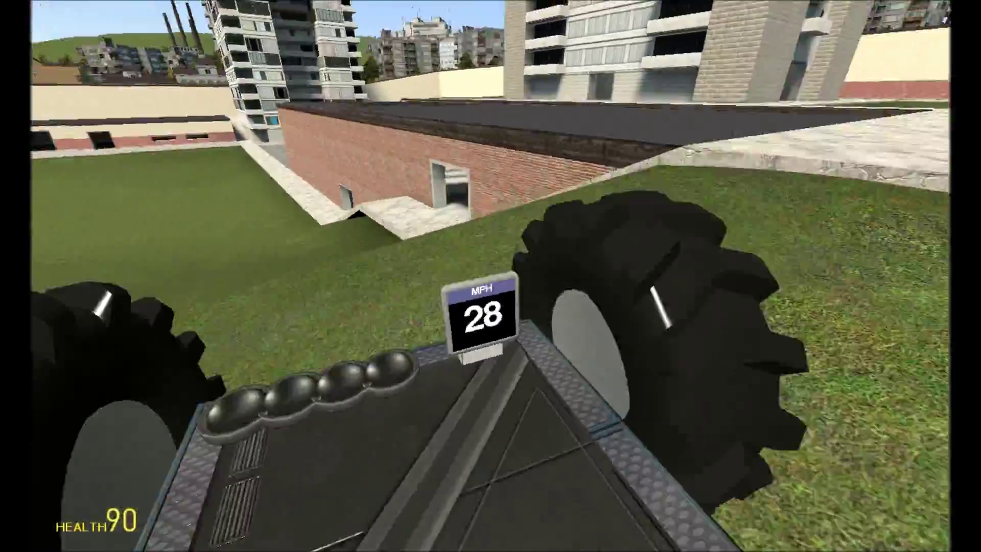
Test drive the car with the MPH screen reading about 28, then get out
{"action": "key", "text": "w"}
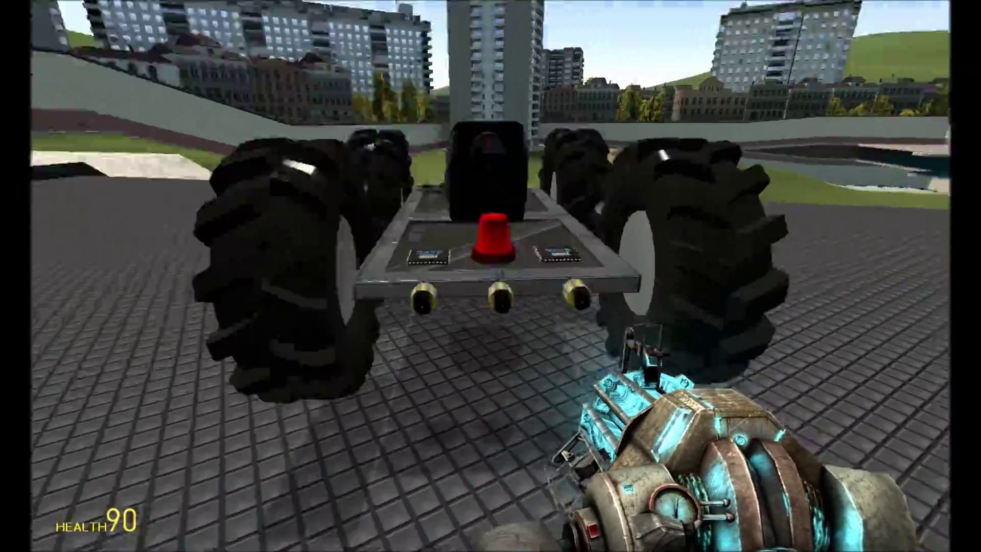
Select the Colour tool from the Tools list in the spawn menu
{"action": "key", "text": "q"}
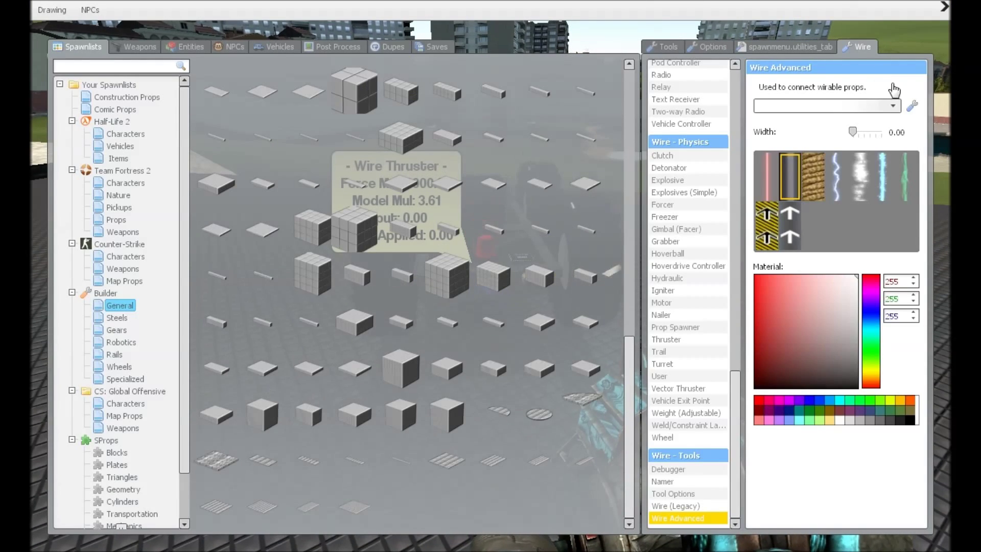
{"action": "left_click", "coordinate": [662, 46]}
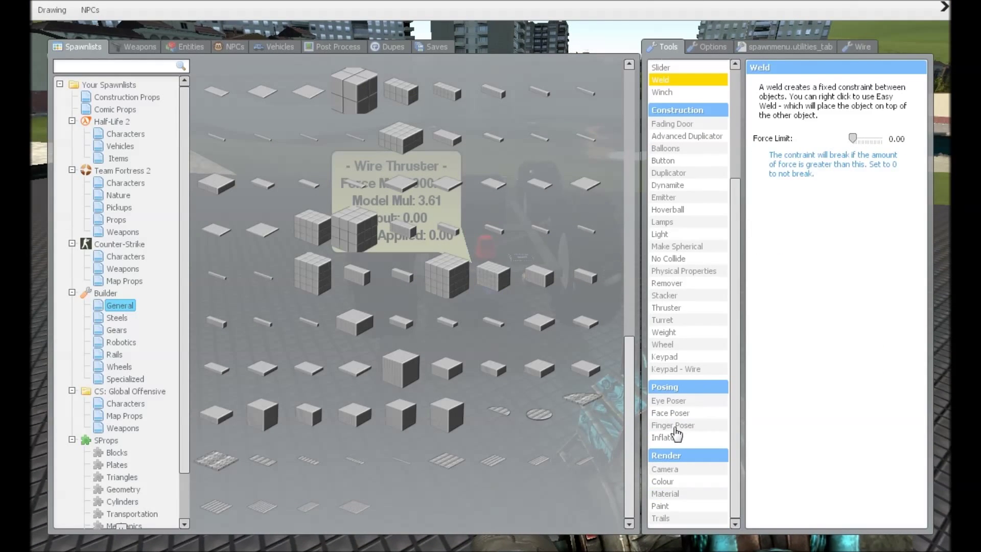
{"action": "left_click", "coordinate": [662, 481]}
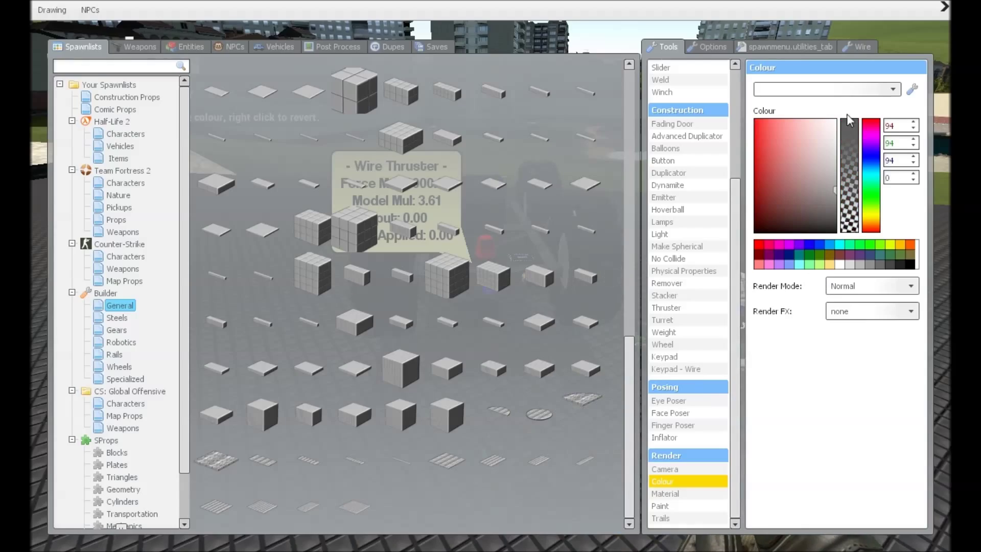